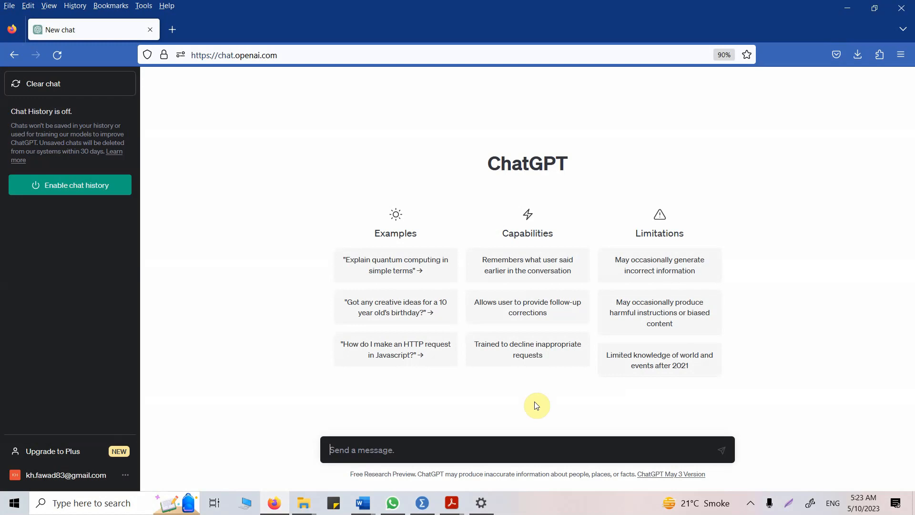
mouse_move(446, 502)
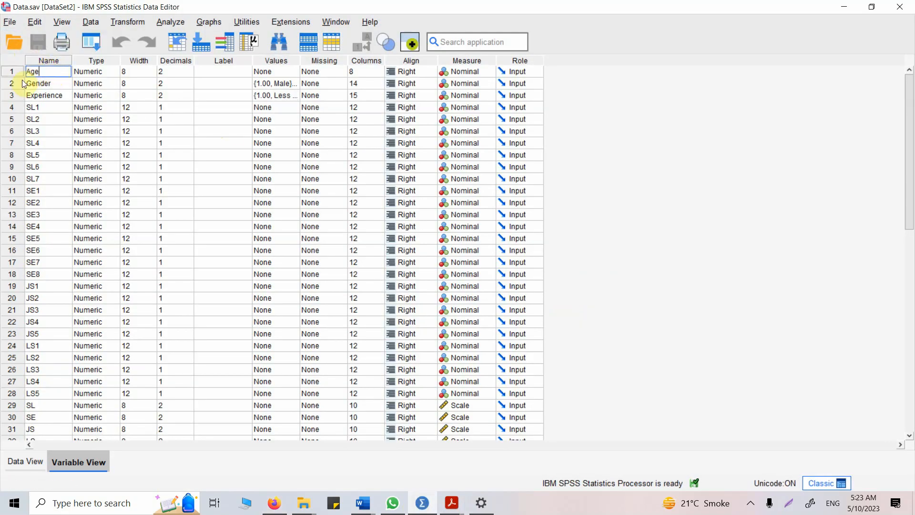
click(10, 96)
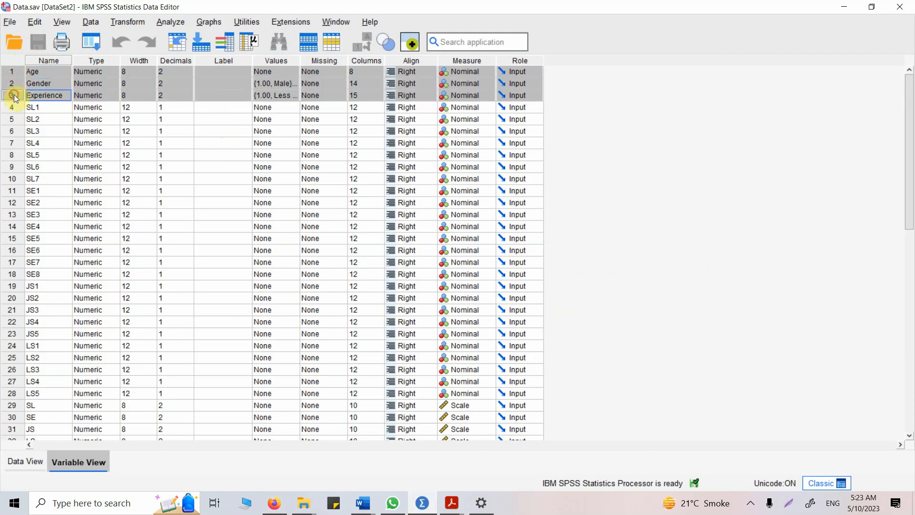
mouse_move(55, 120)
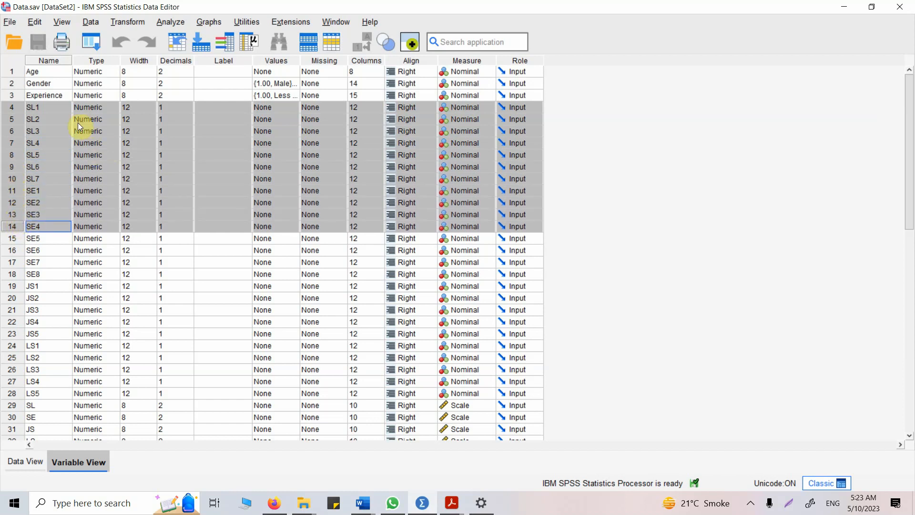
mouse_move(46, 111)
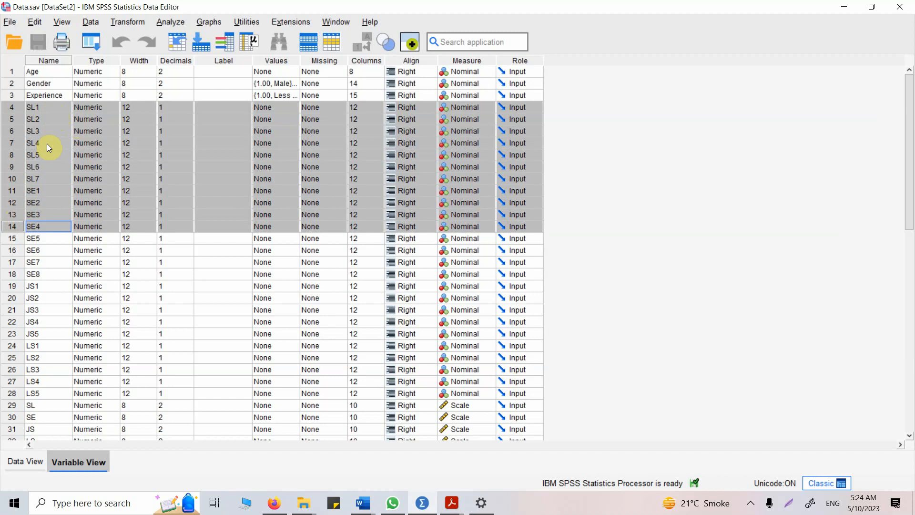
mouse_move(44, 135)
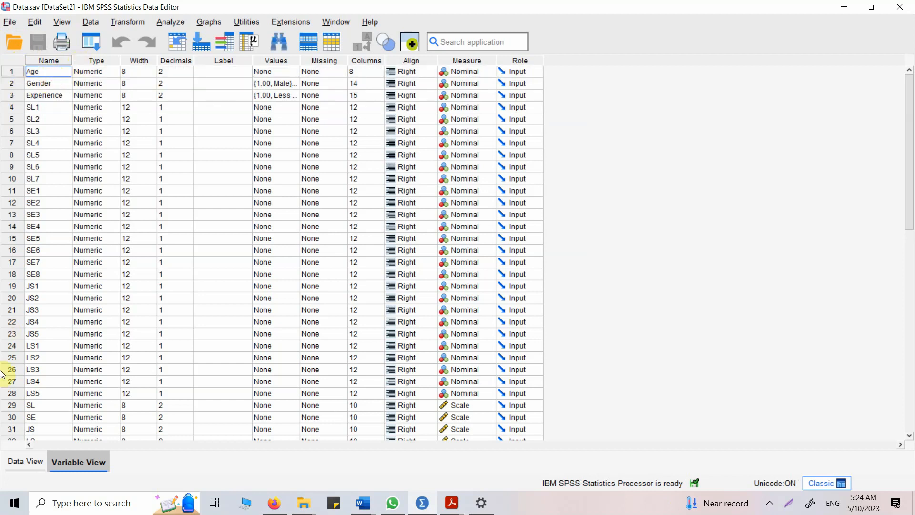
click(26, 461)
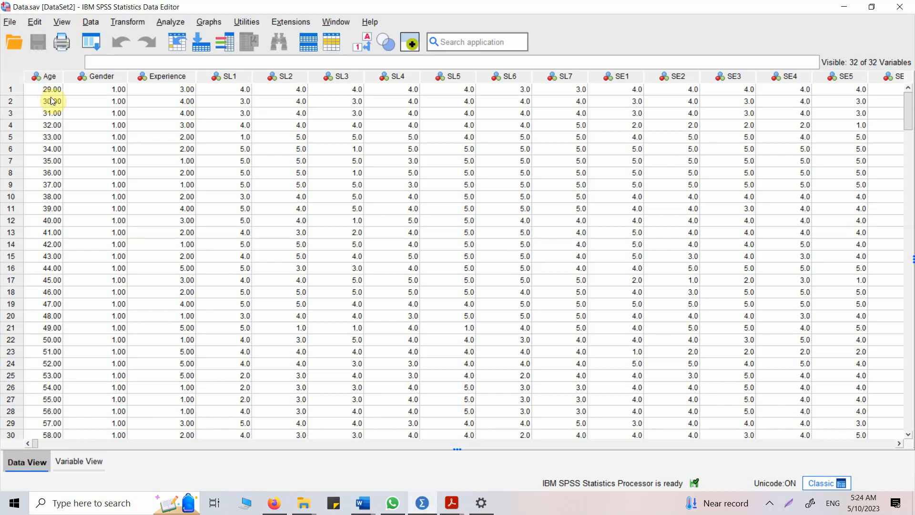
click(49, 125)
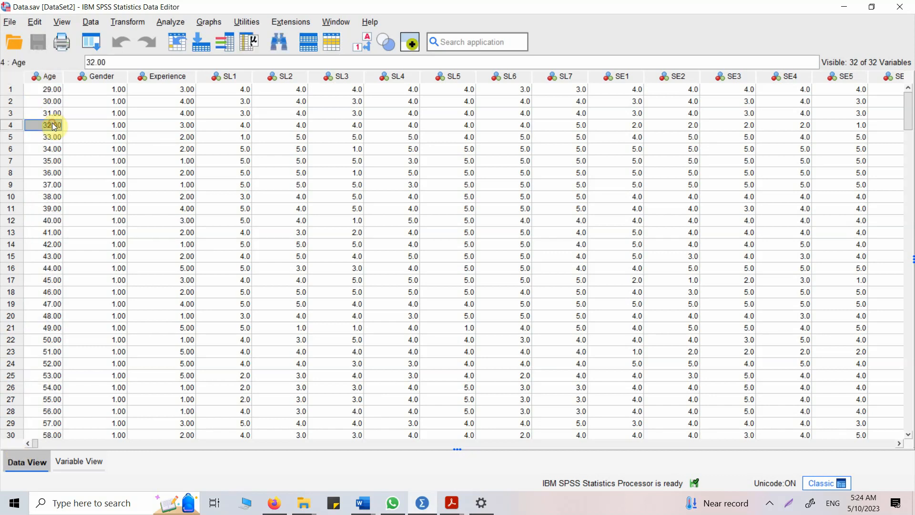
click(44, 268)
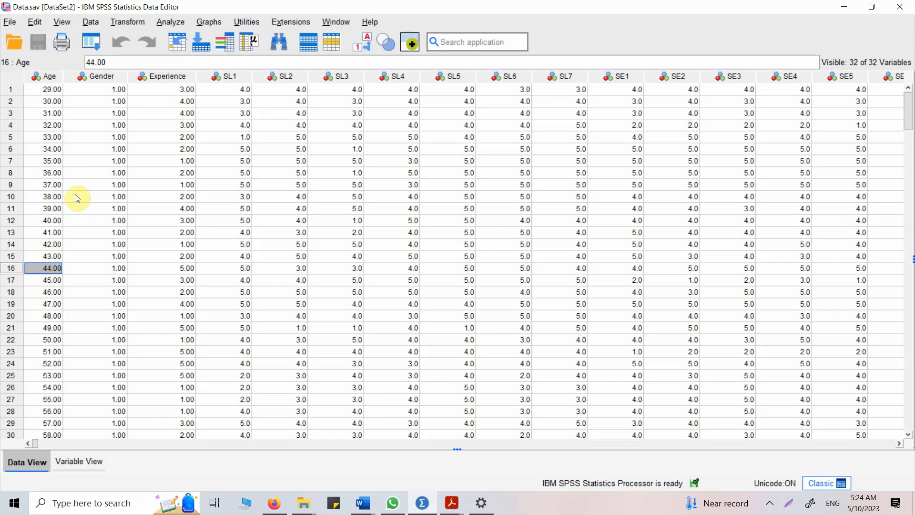
click(78, 460)
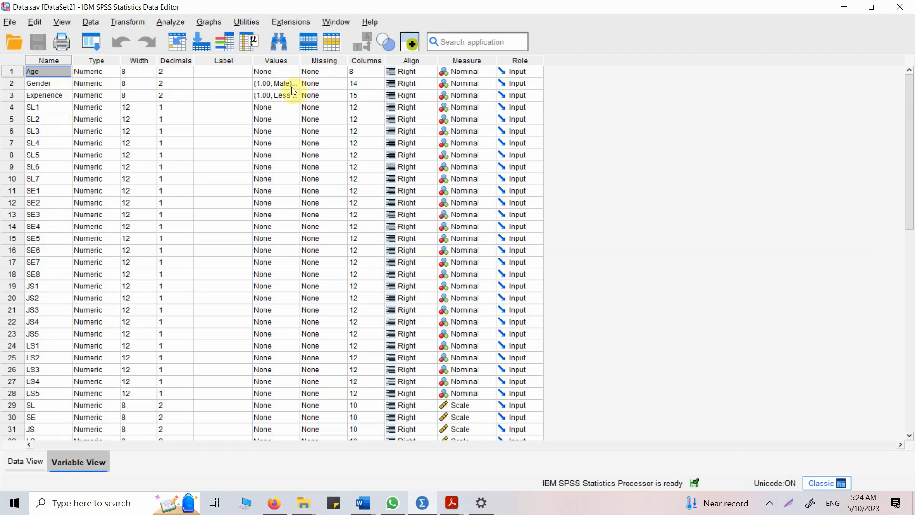
click(297, 83)
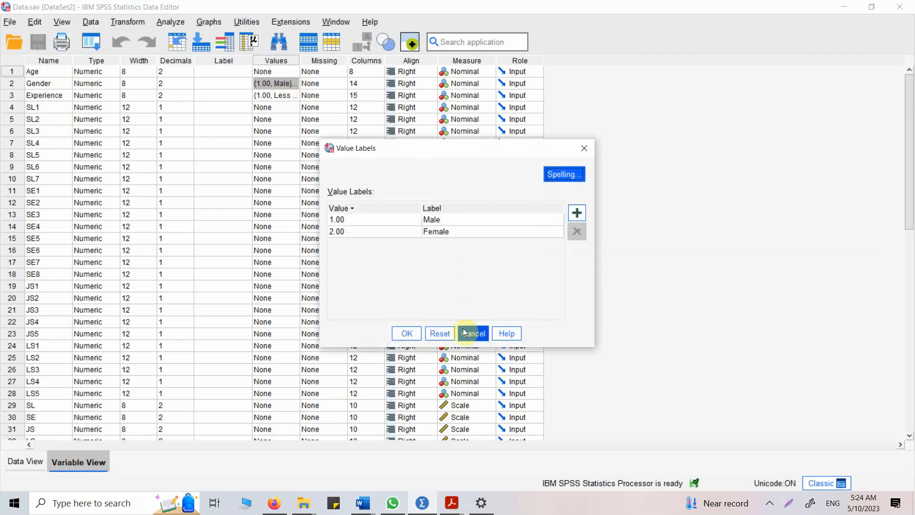
click(473, 333)
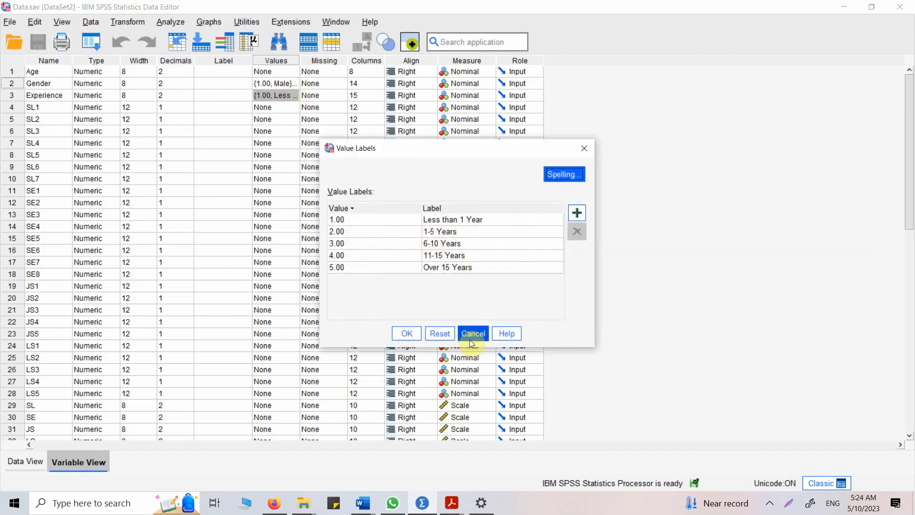
click(473, 333)
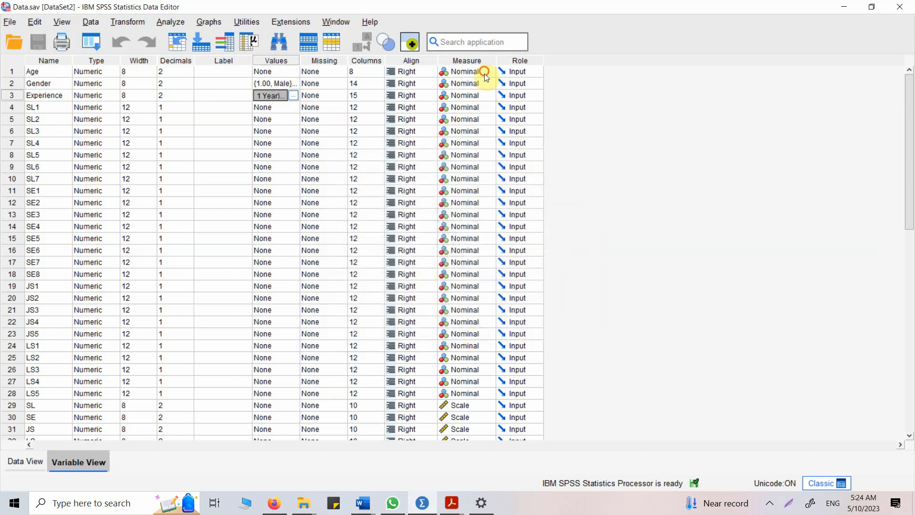
- Make Age a Scale measure and Experience an Ordinal measure, then save the data file
click(488, 71)
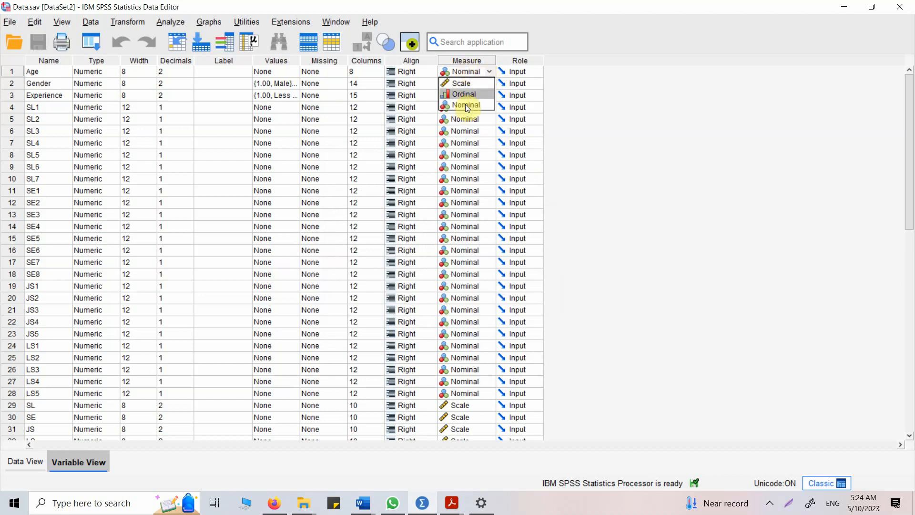
mouse_move(465, 95)
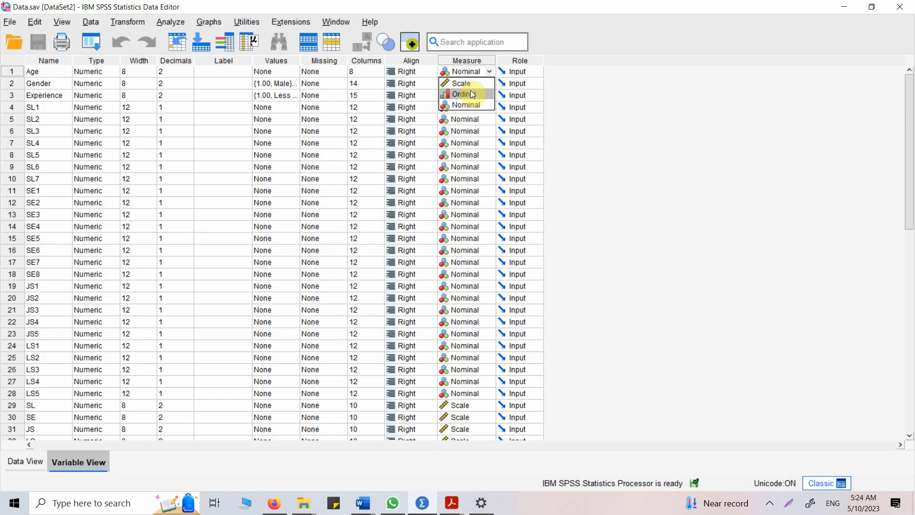
click(461, 83)
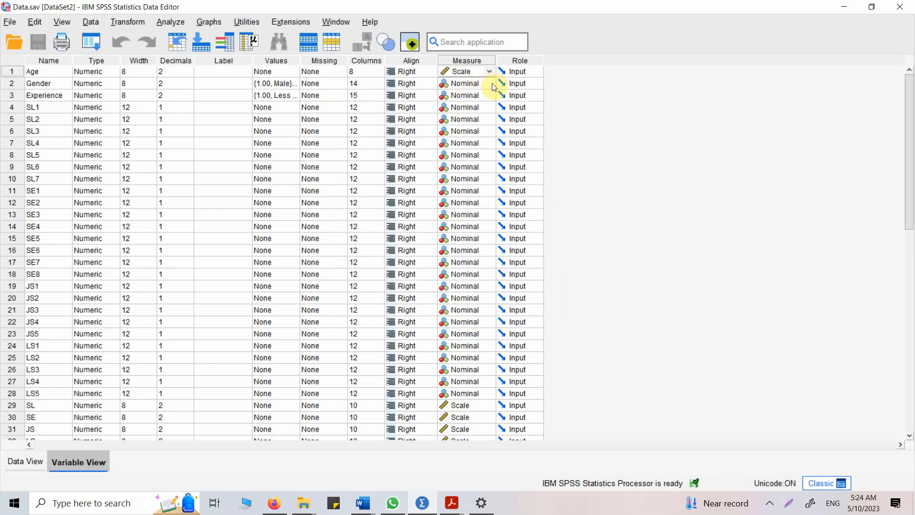
click(462, 71)
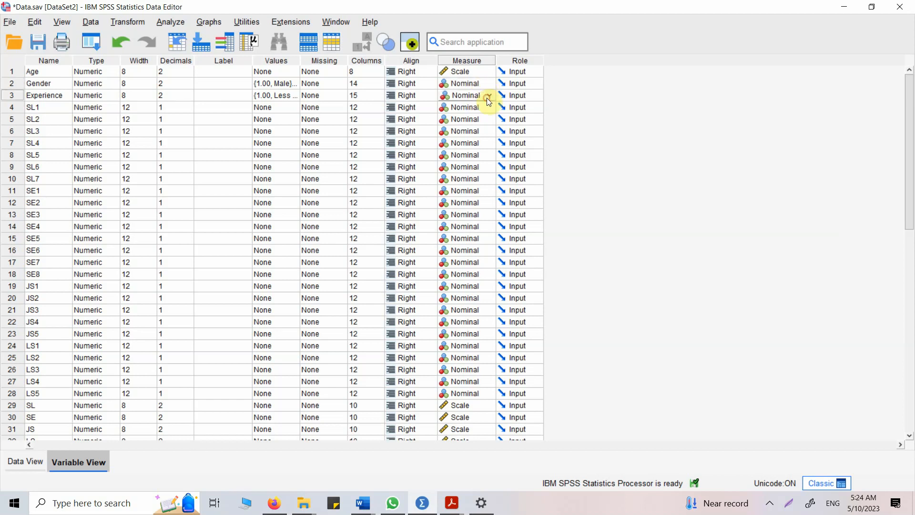
click(489, 96)
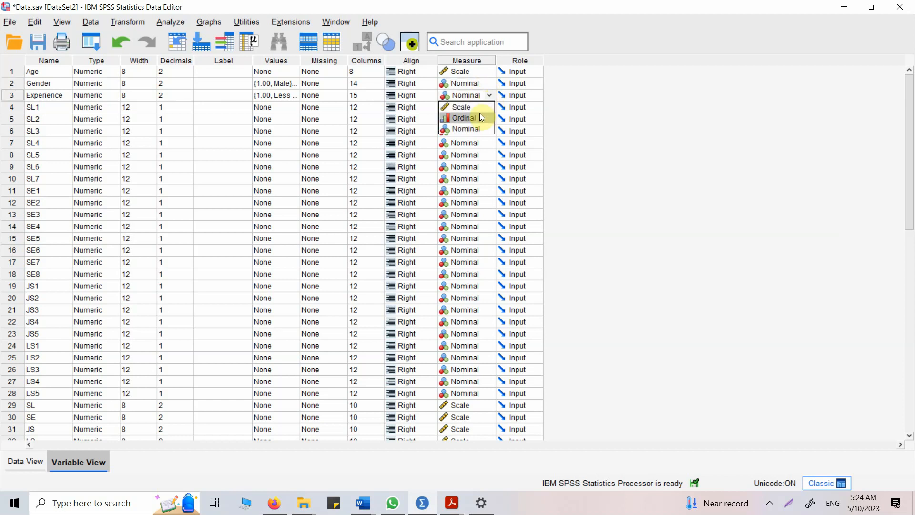
click(463, 117)
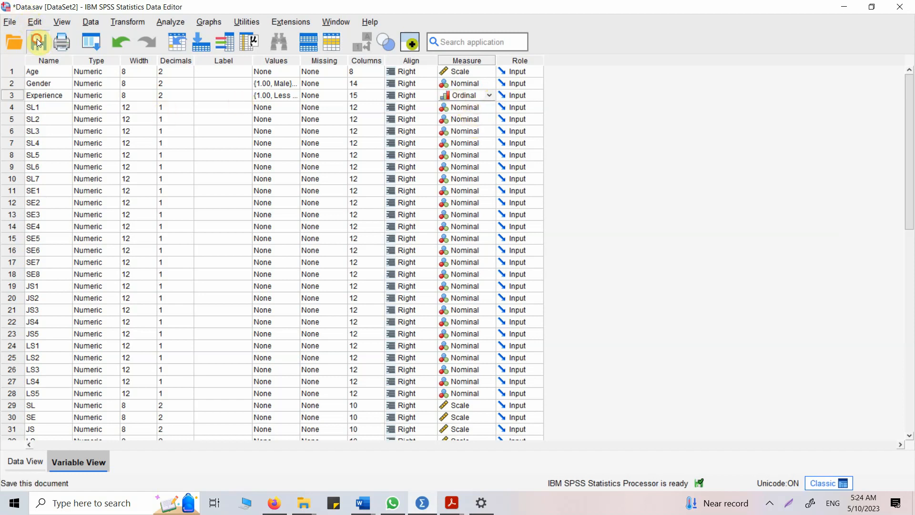
click(37, 41)
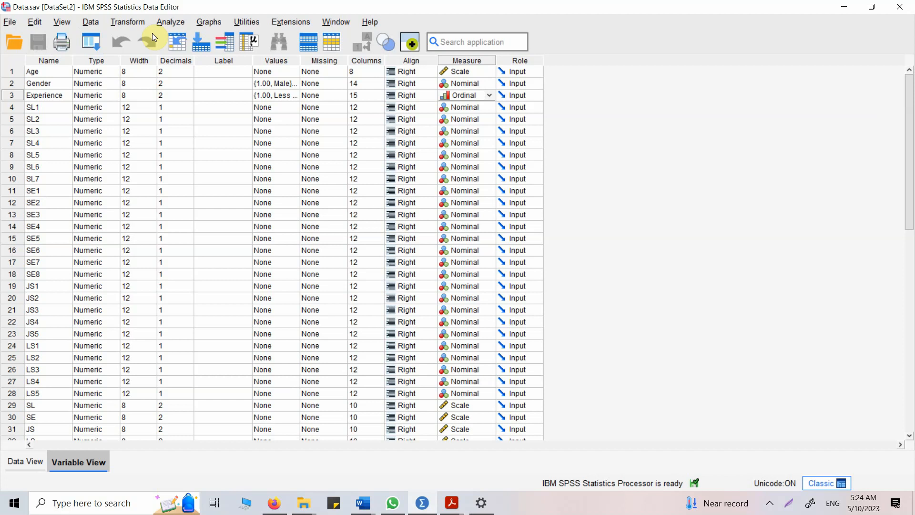
- Choose Analyze > Descriptive Statistics > Descriptives from the menu
click(169, 22)
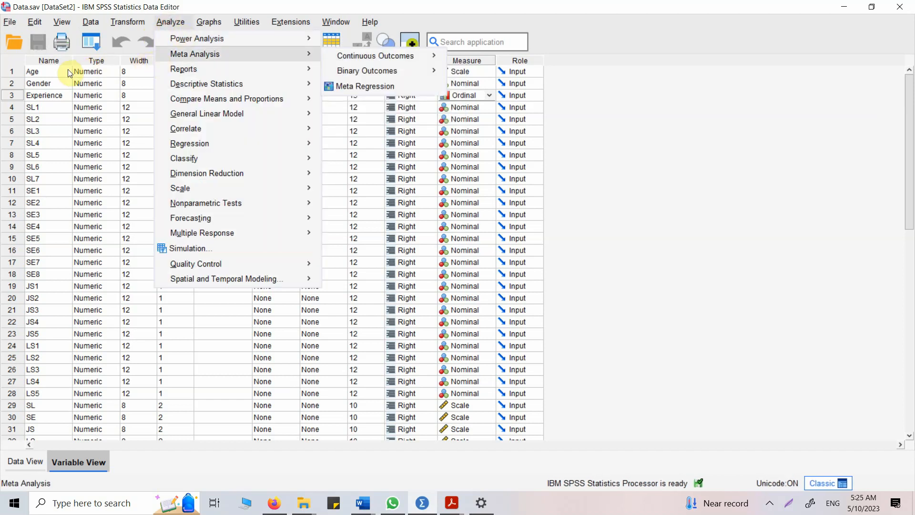
mouse_move(281, 83)
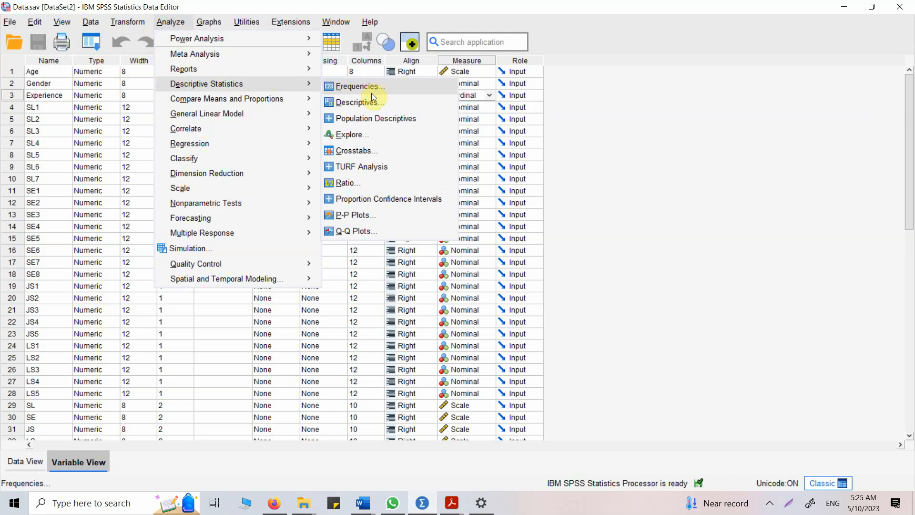
mouse_move(356, 102)
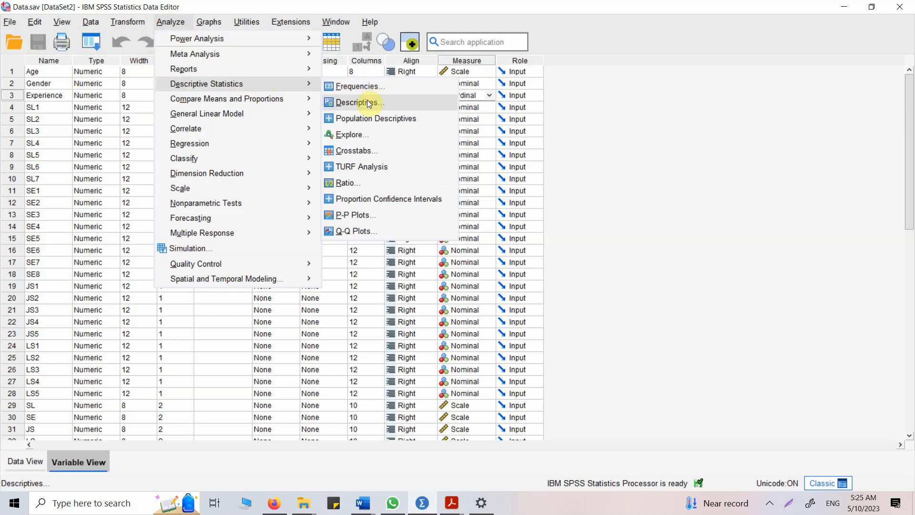
click(356, 102)
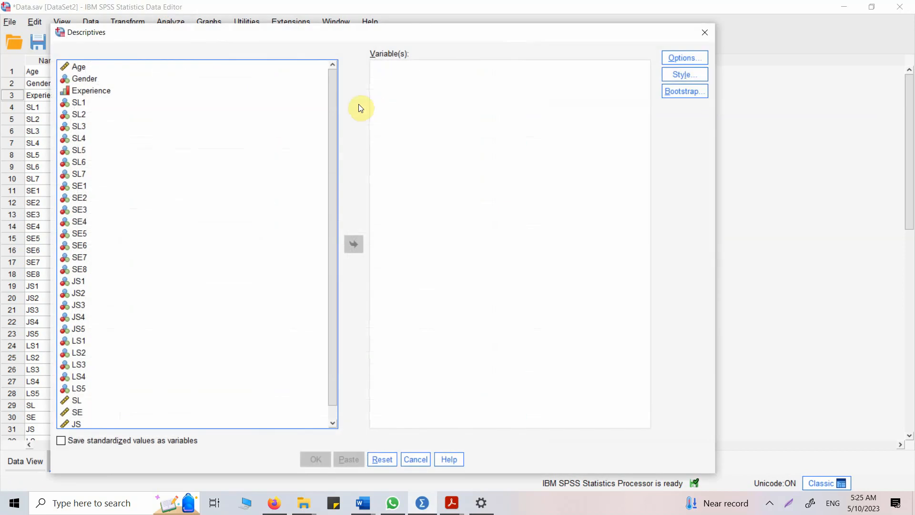
- Run Descriptives on Age (N 221, mean 47.22, SD 10.44) and switch to ChatGPT
click(78, 65)
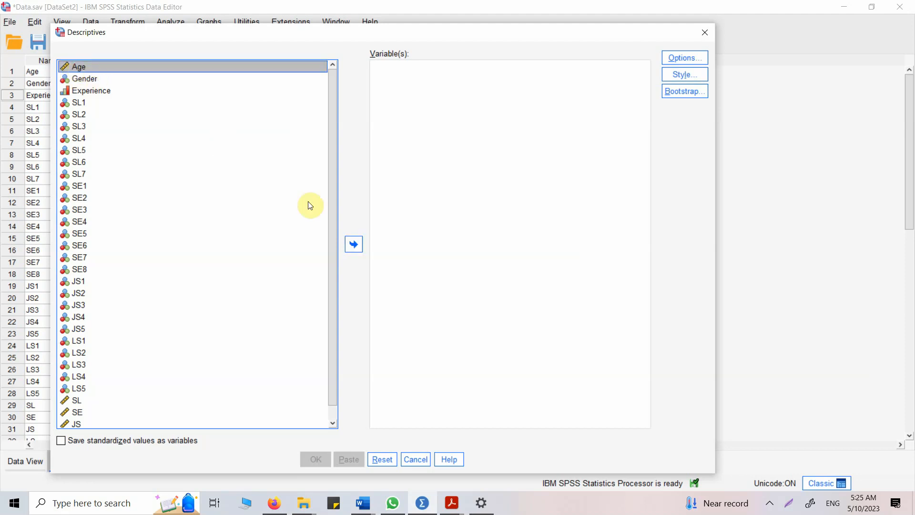
click(353, 244)
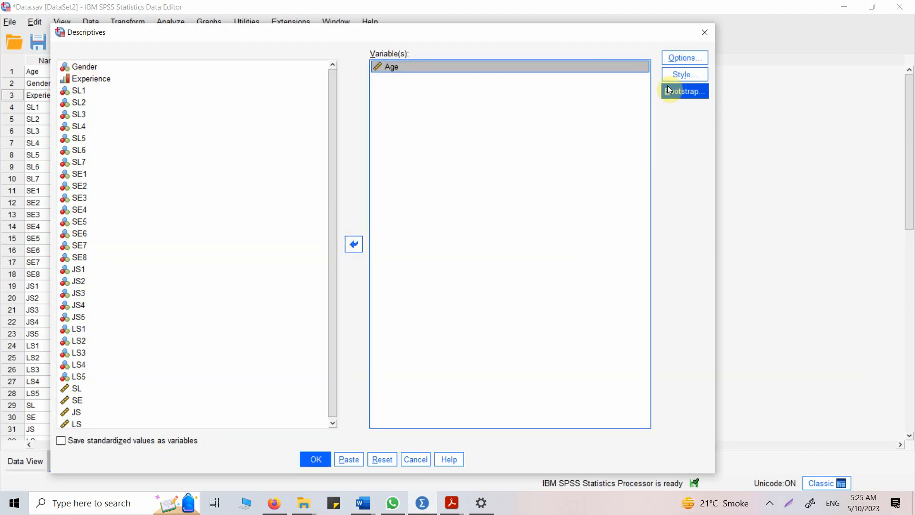
click(683, 58)
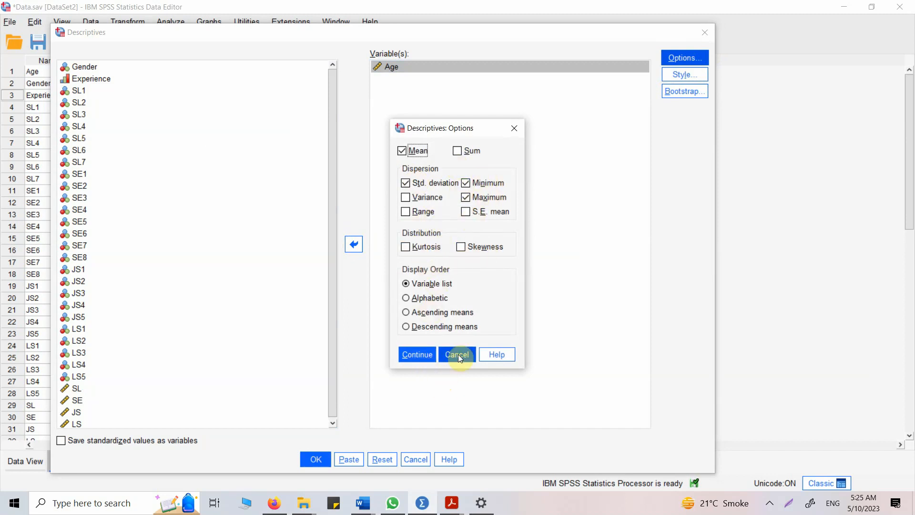
click(457, 354)
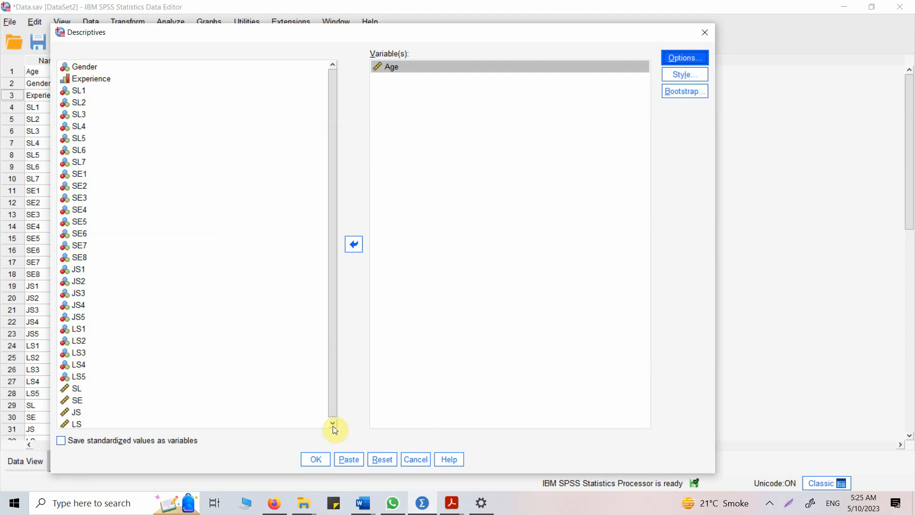
click(315, 459)
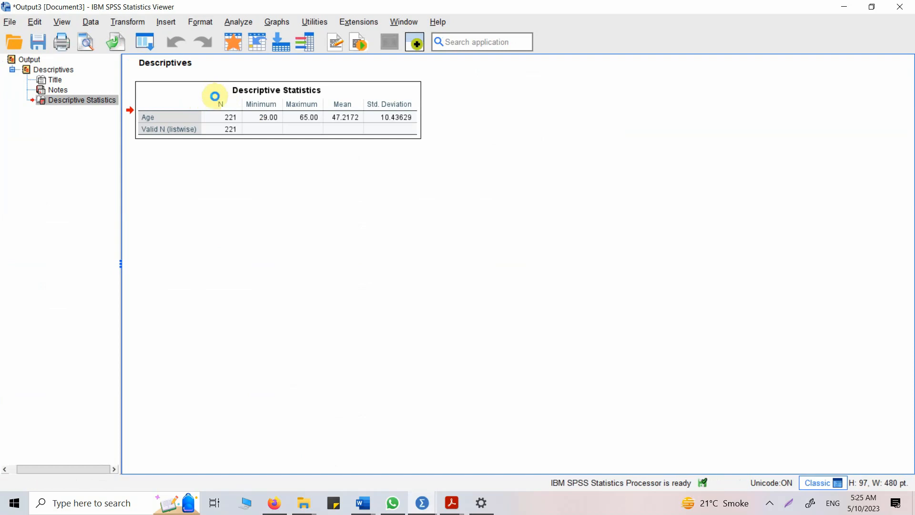
click(274, 502)
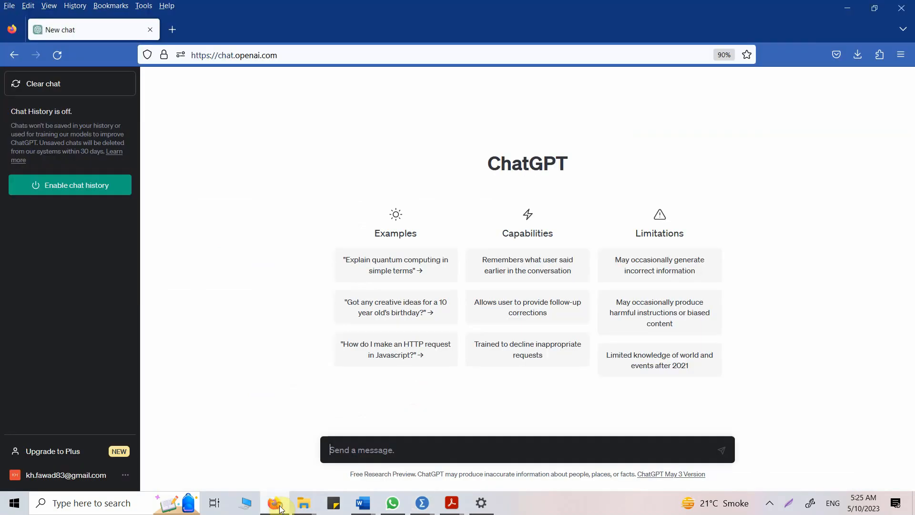
- Write a ChatGPT prompt asking to interpret the Age descriptive statistics table in APA Style
text(I have a)
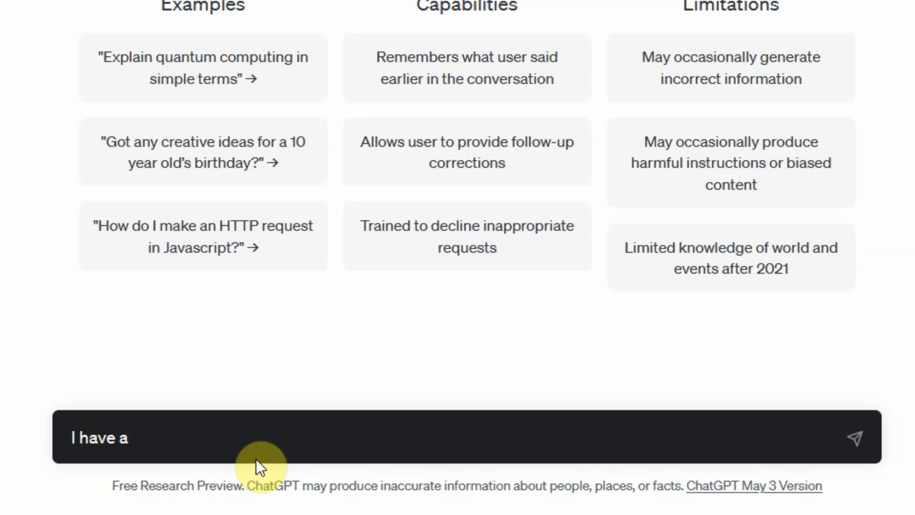
text(demo)
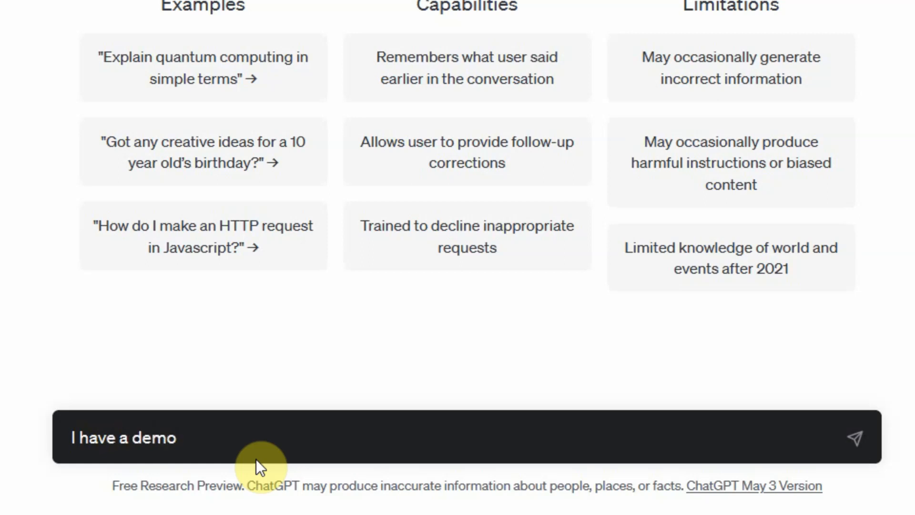
text(gra[phic variable Age in my study. T)
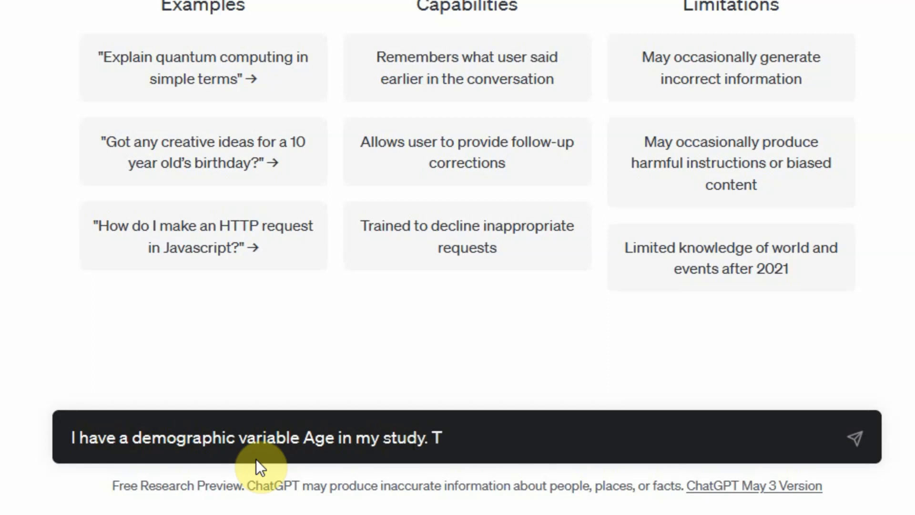
text(he following t)
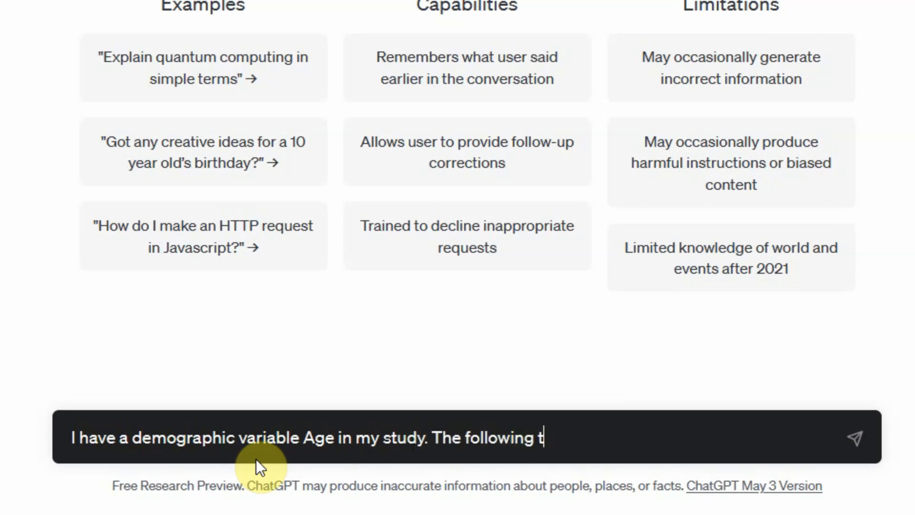
text(are the results for d)
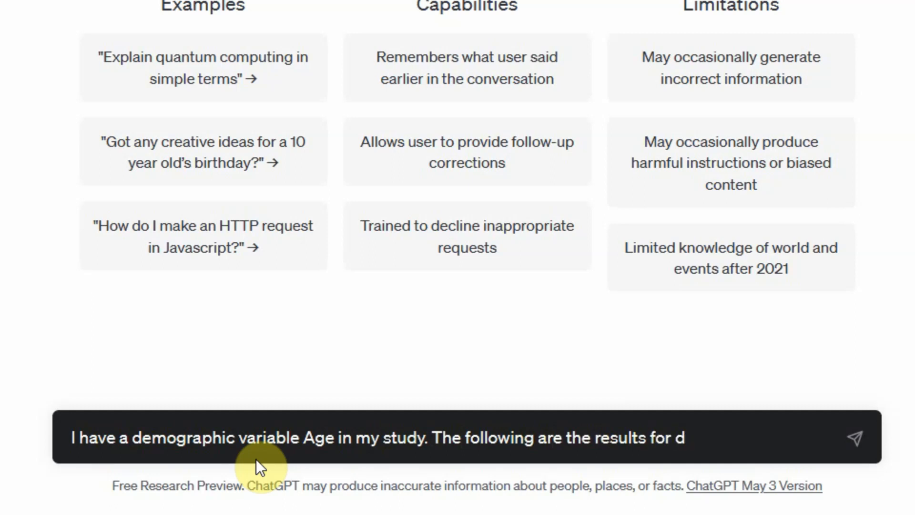
text(escriptive s)
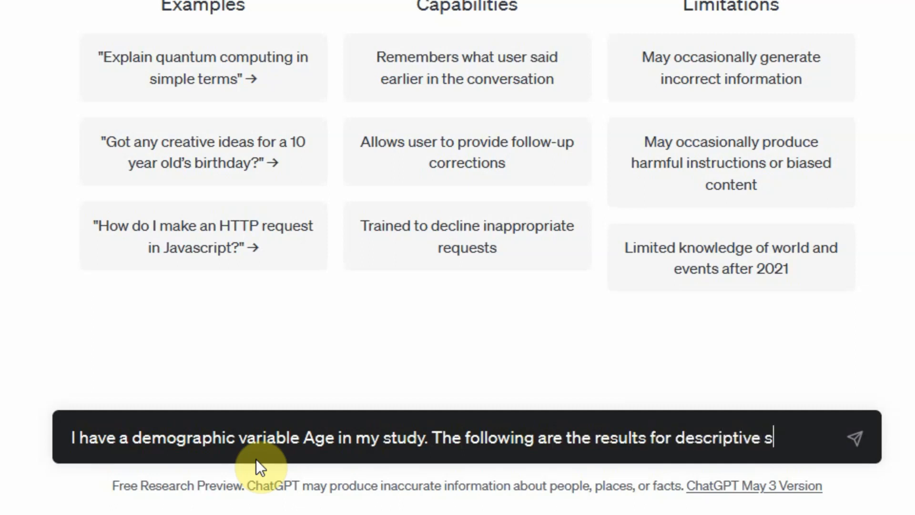
text(tatistics of AG)
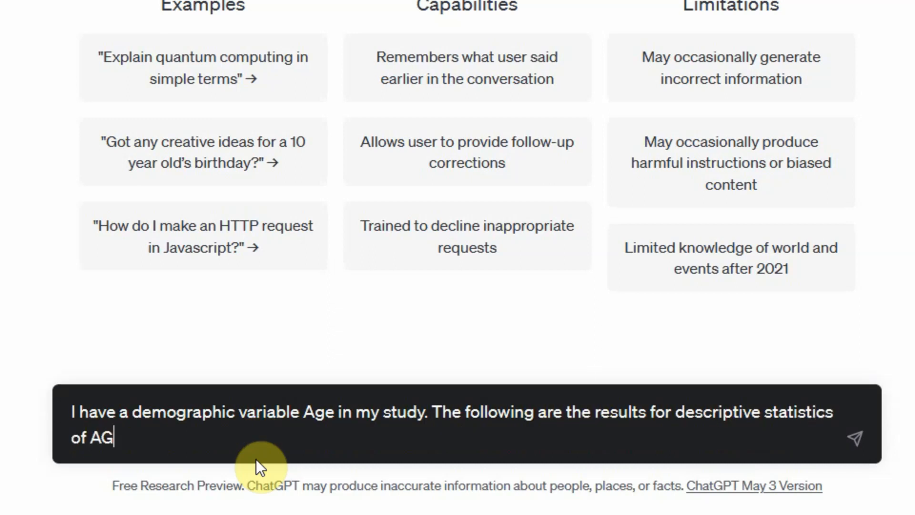
text(E. Can)
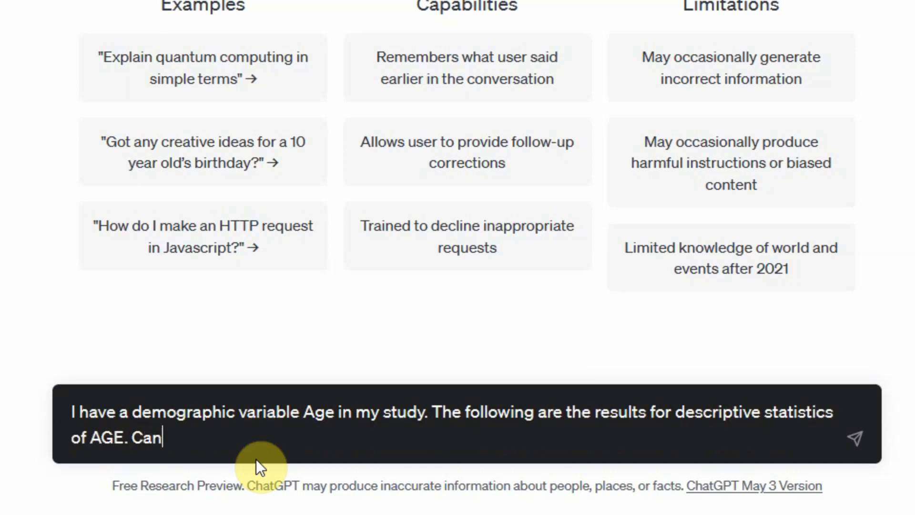
text(you interpret and report the results from the t)
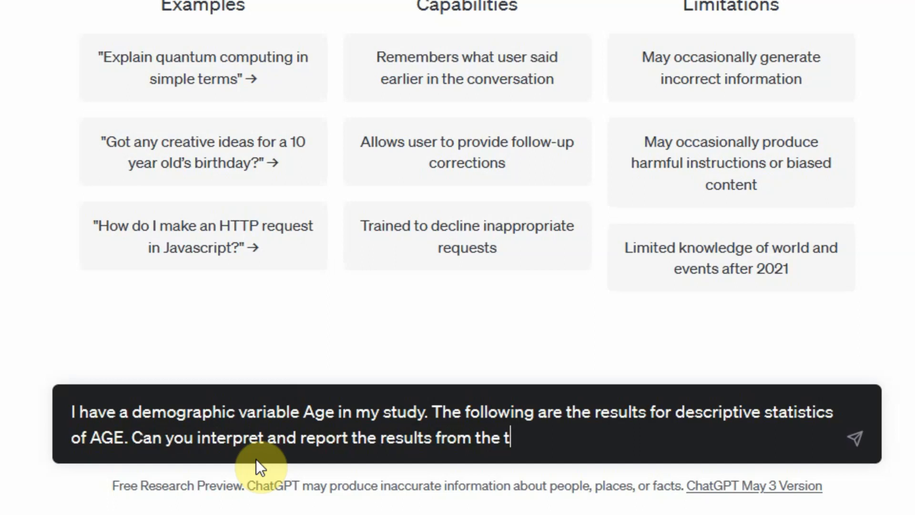
text(able in APA S)
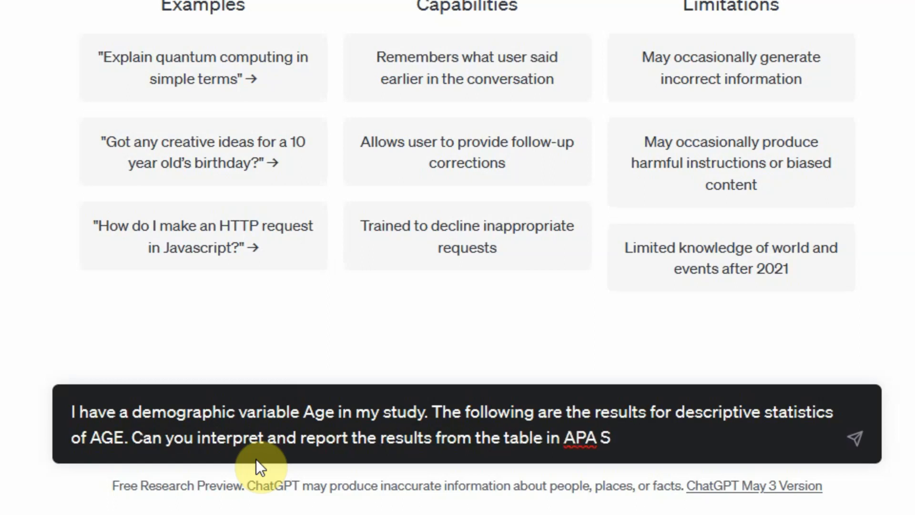
text(tyle.)
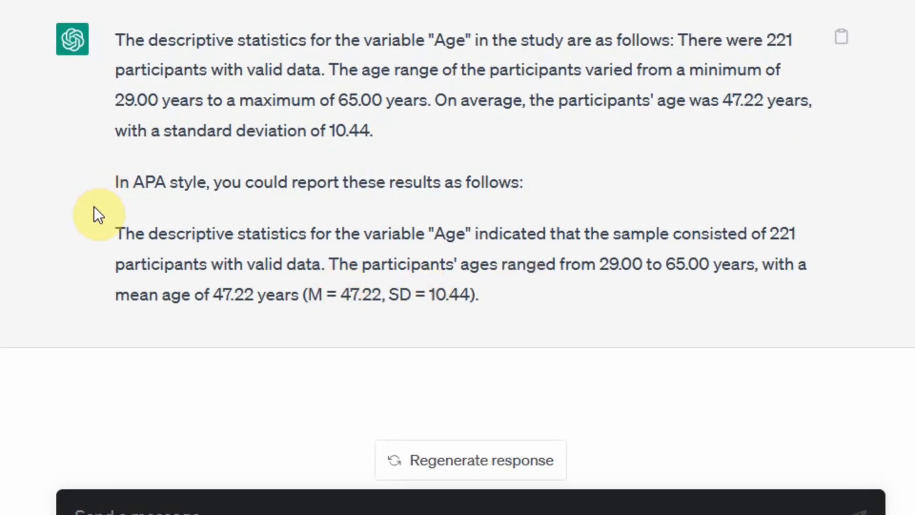
- Select the APA-style Age paragraph in ChatGPT's response
drag(115, 234, 477, 294)
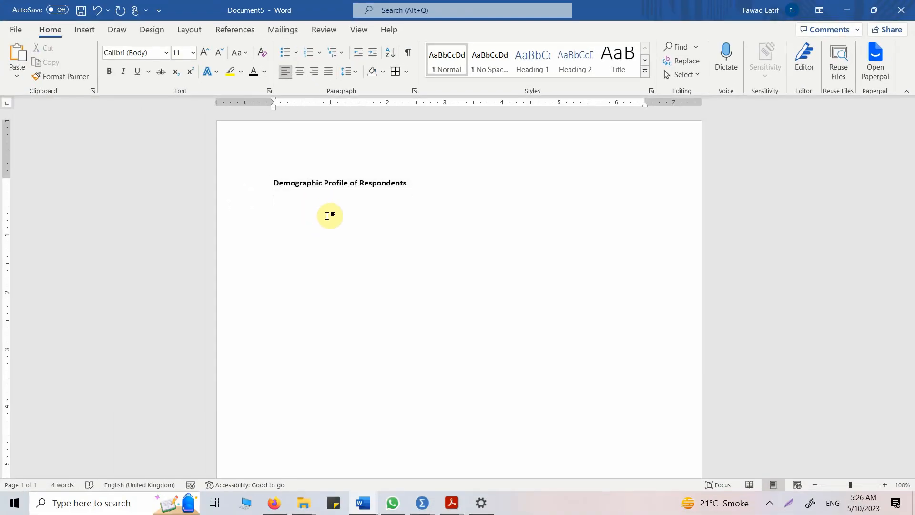
- Add an 'Age' heading, paste the APA paragraph, and note the statistics are presented in a table
text(Age)
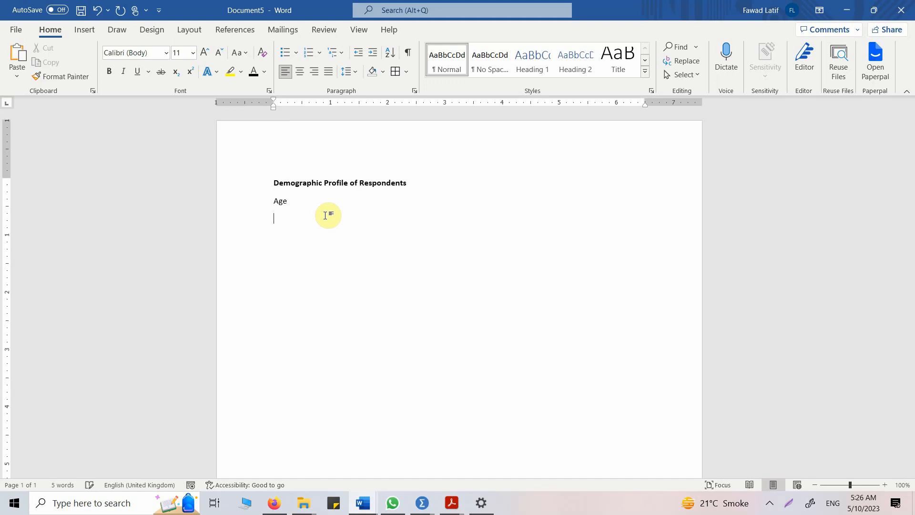
text(The descriptive statistics for the variable "Age" indicated that the sample consisted of 221 participants with valid data. The participants' ages ranged from 29.00 to 65.00 years, with a mean age of 47.22 years (M = 47.22, SD = 10.44).)
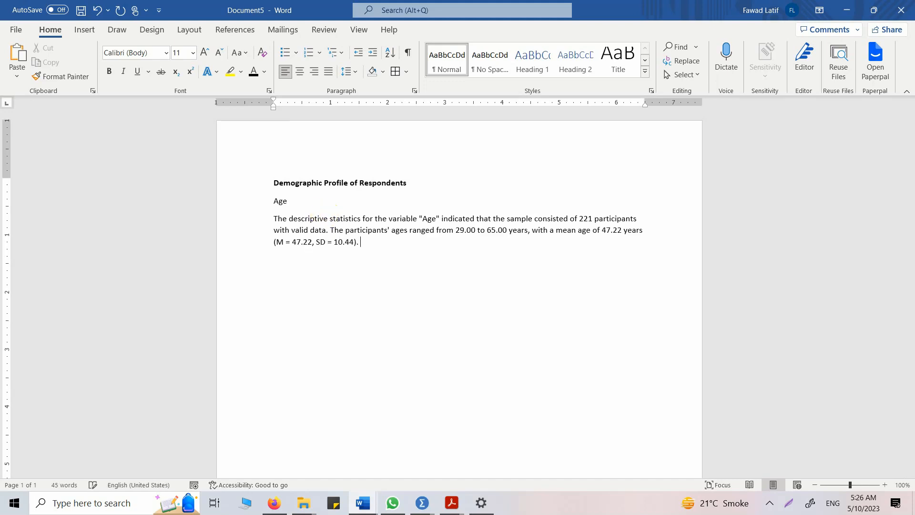
text(The)
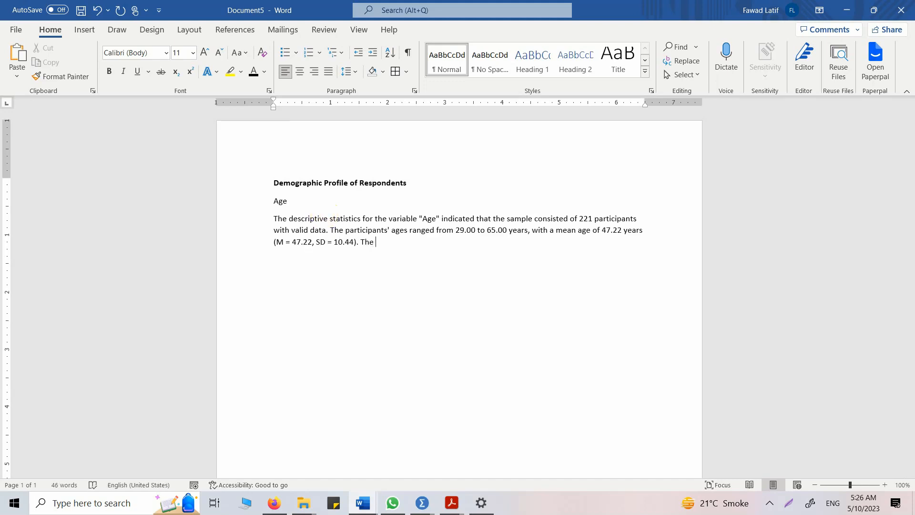
text(descrip)
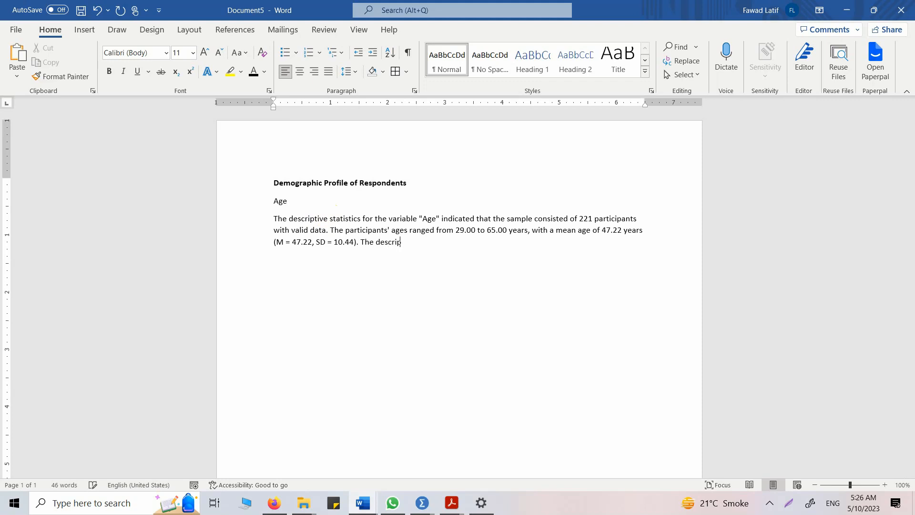
text(tive stait)
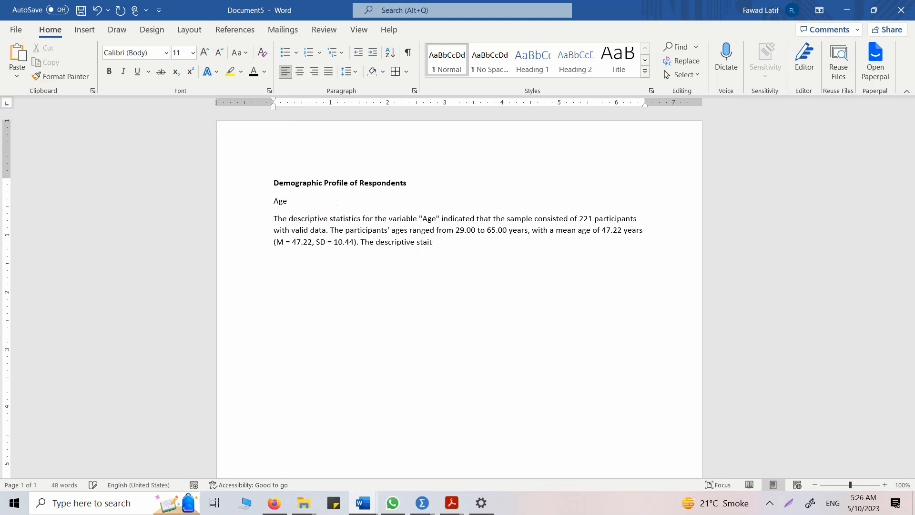
text(istics results ar)
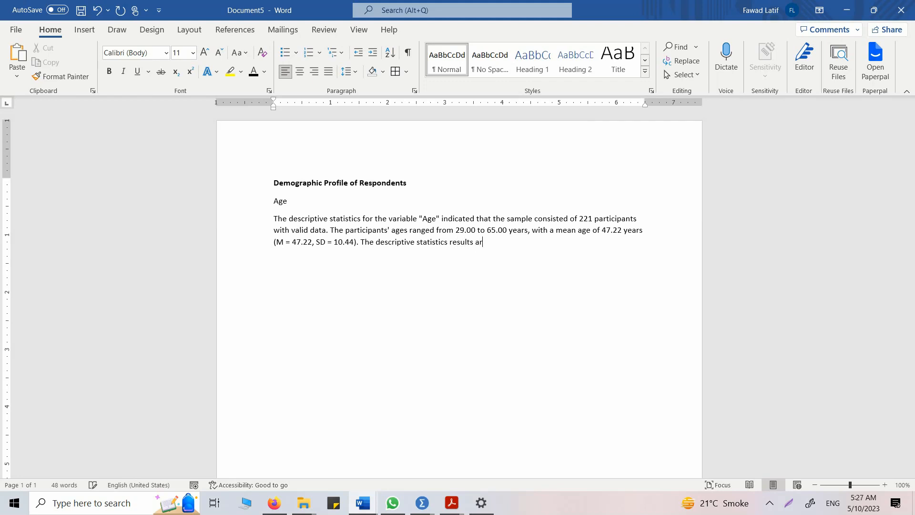
text(e pr)
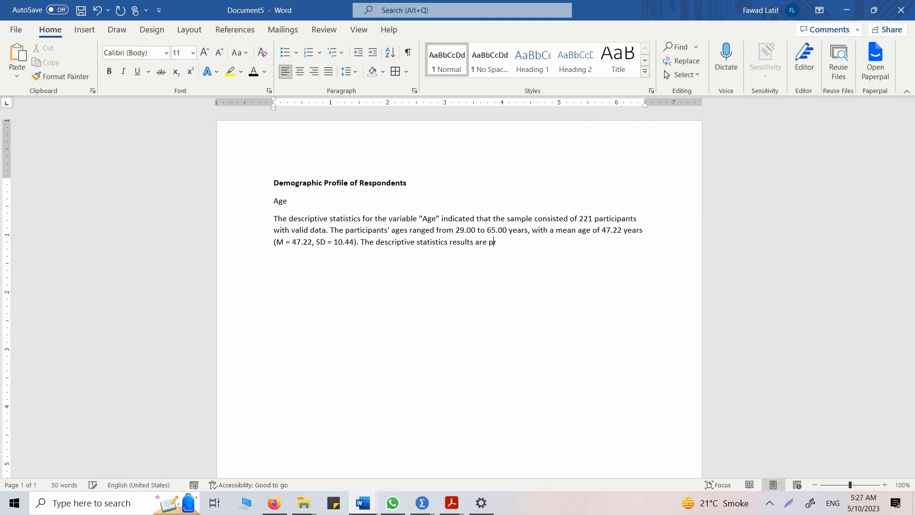
text(esented in table)
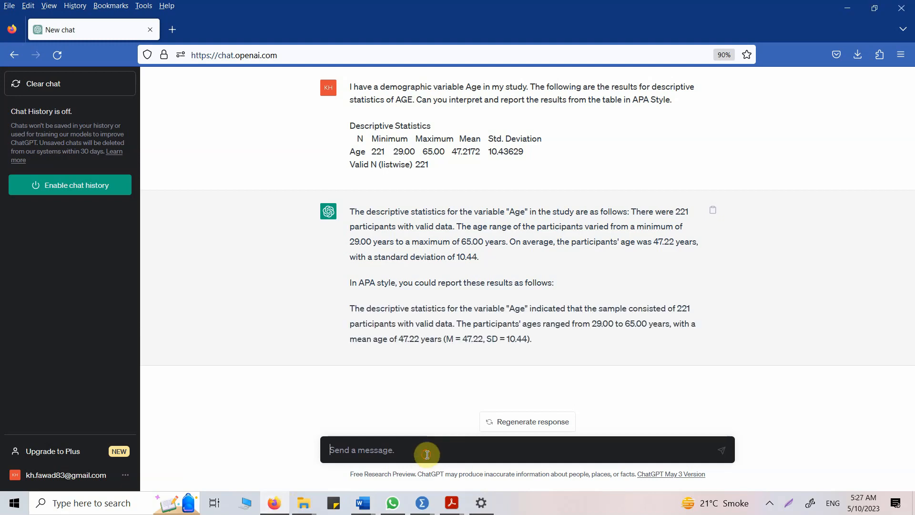
- Ask ChatGPT to format the Age results as a table, review the reply, and return to Word
text(Can you forma)
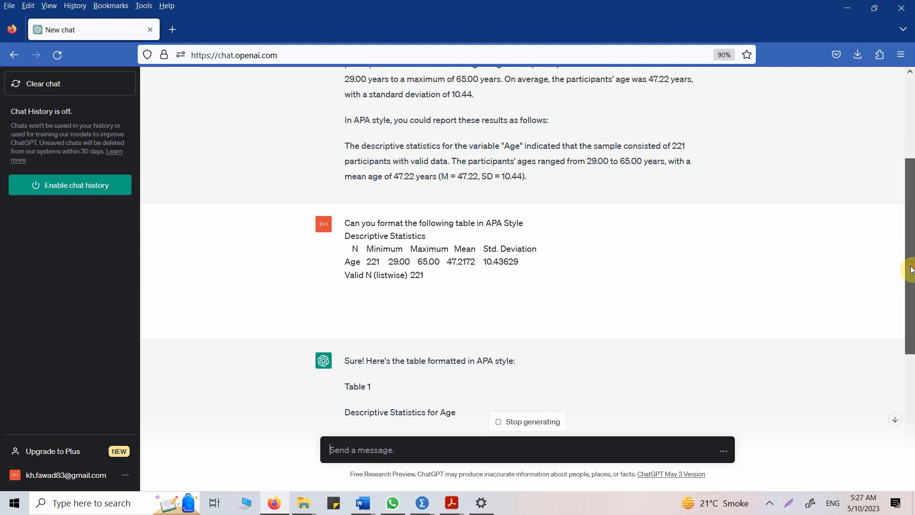
scroll(down, 3)
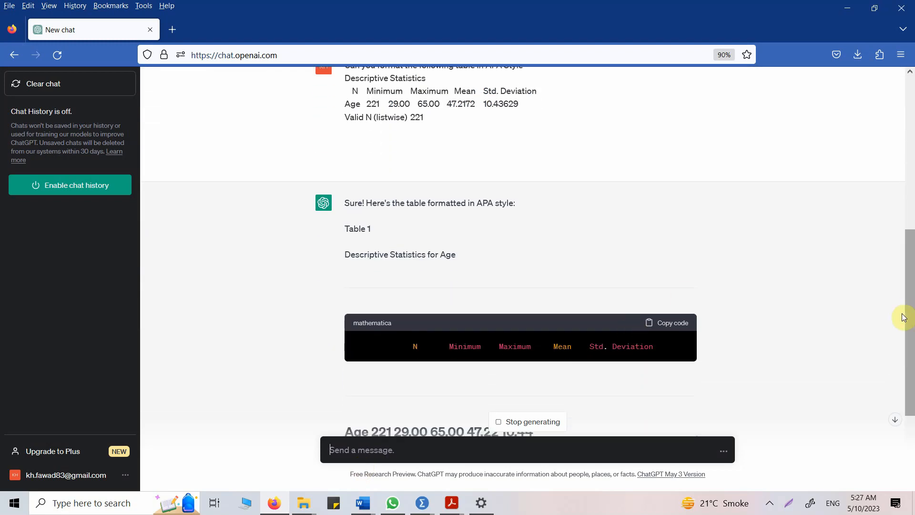
scroll(down, 3)
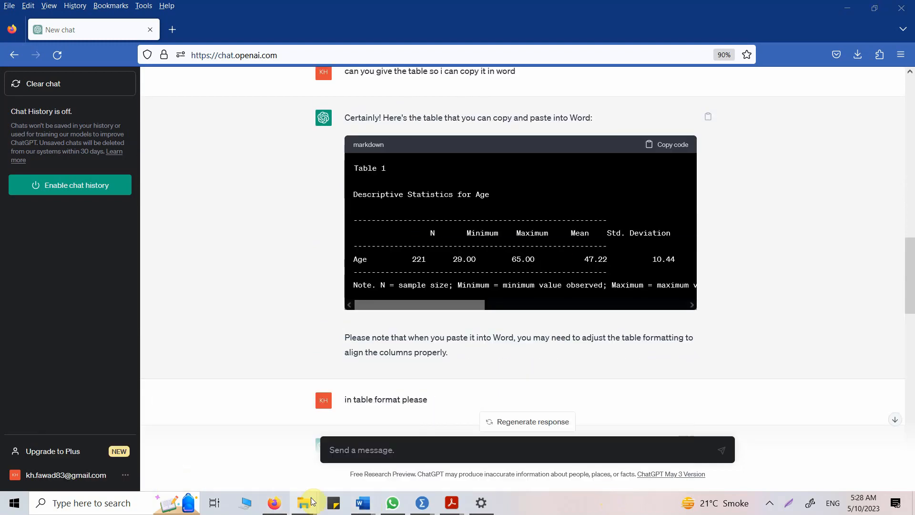
click(361, 502)
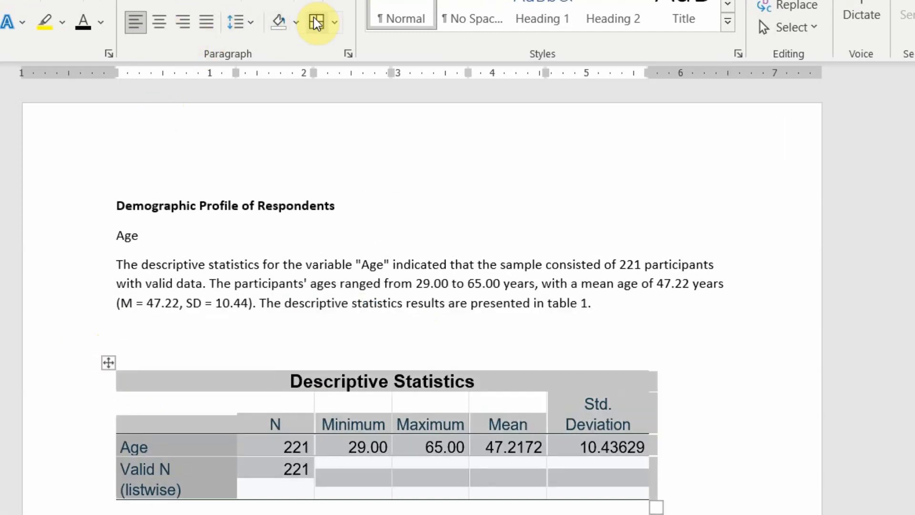
- Trim the Age table to the header and Age row, with horizontal rule borders only
click(316, 22)
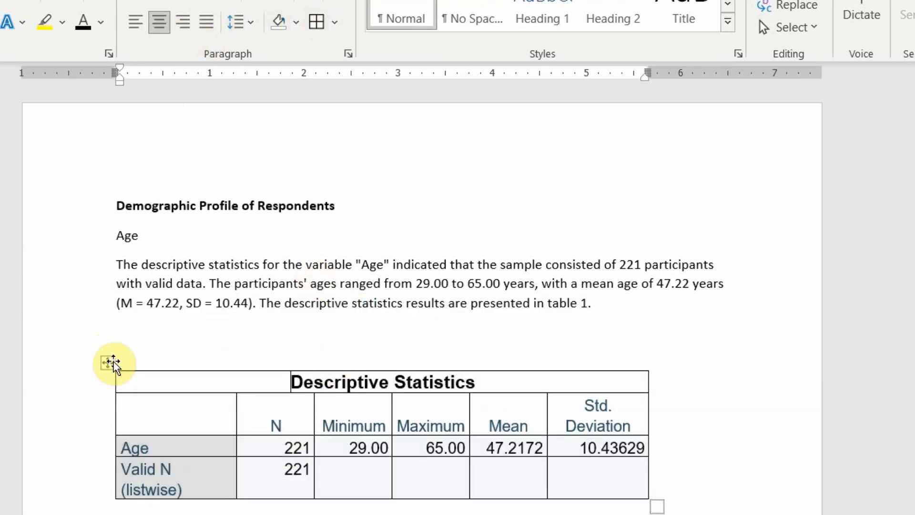
click(111, 361)
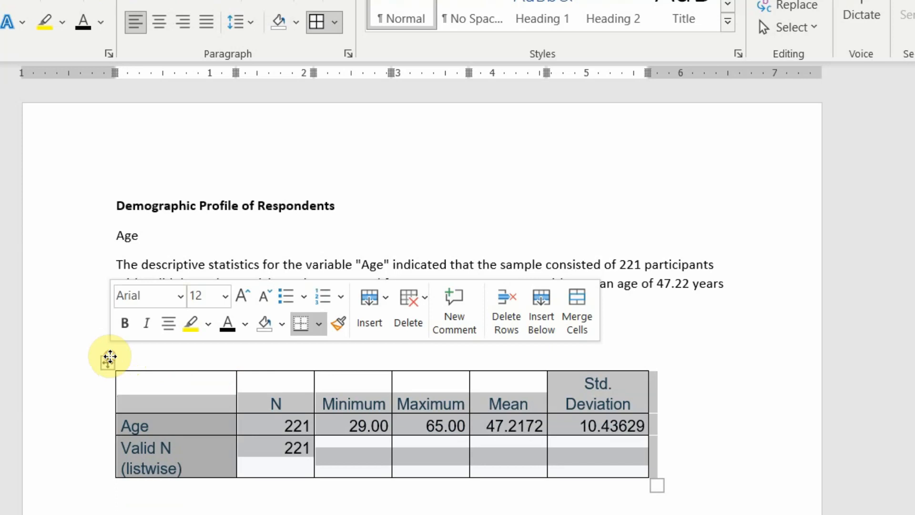
right_click(110, 357)
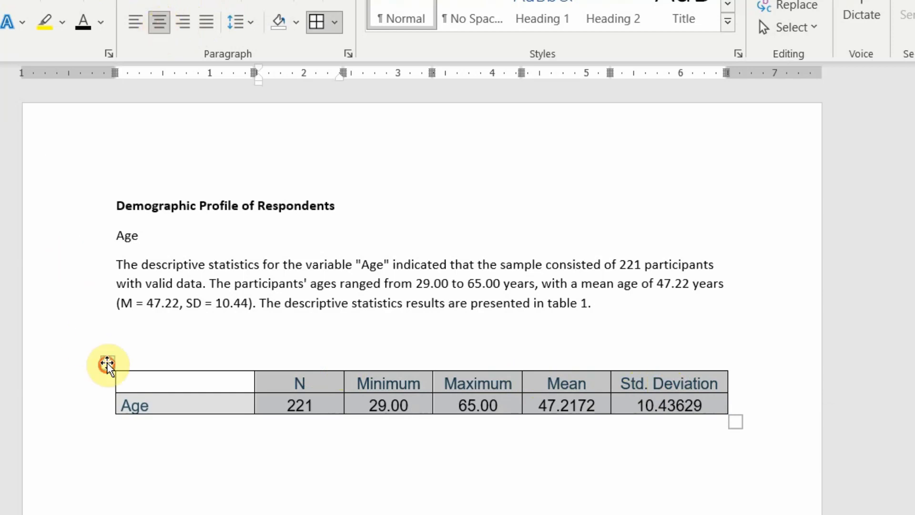
click(333, 22)
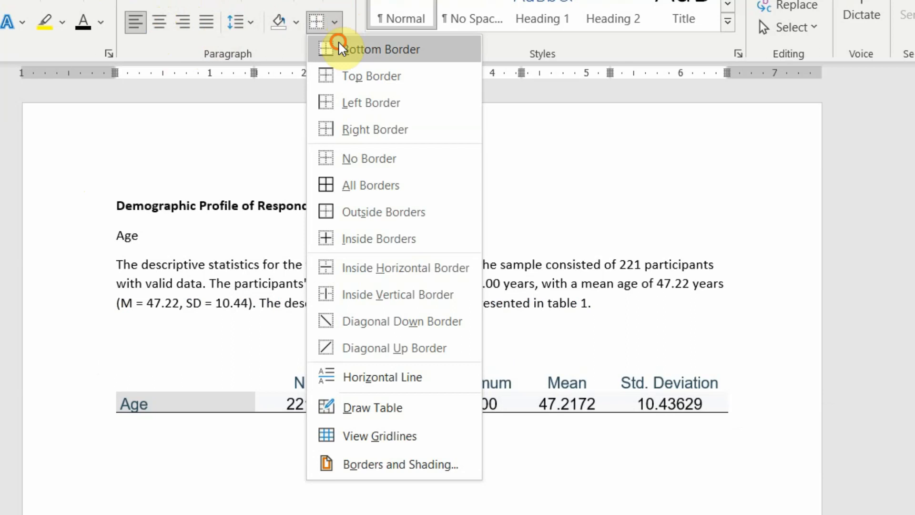
click(385, 49)
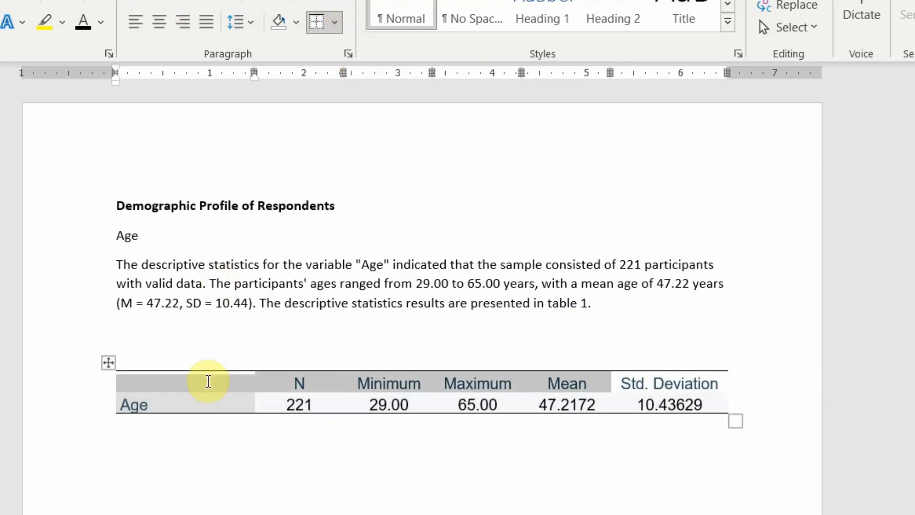
click(333, 21)
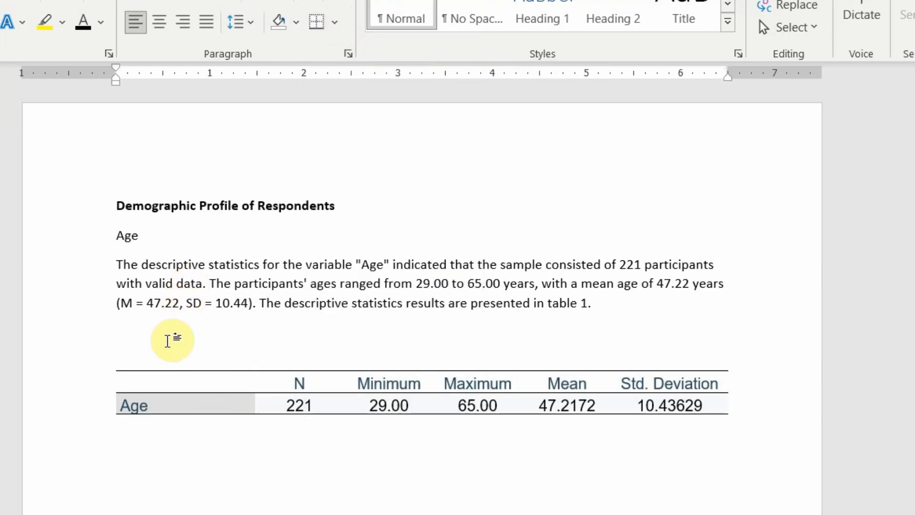
- Type the caption 'Table 1. Descriptive Statistics for Age', fix typos, and select it
text(Table 1. Descr)
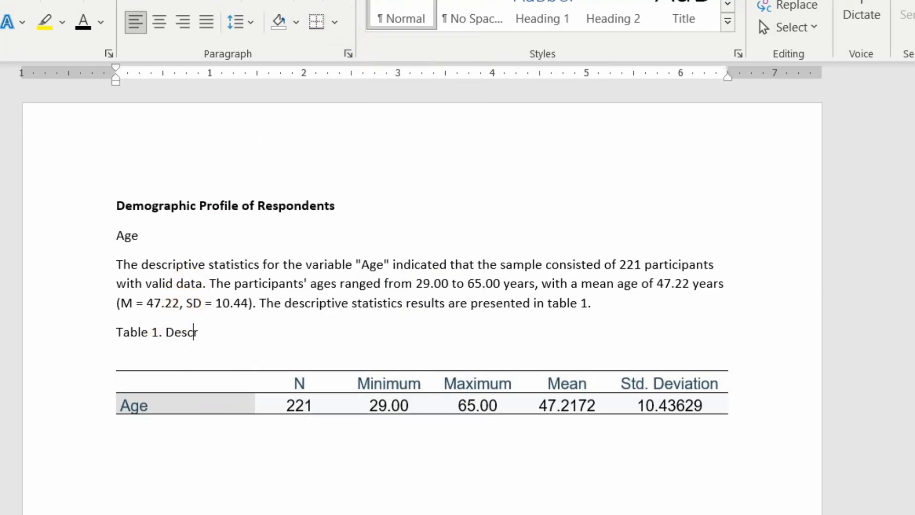
text(riptive Stattisc)
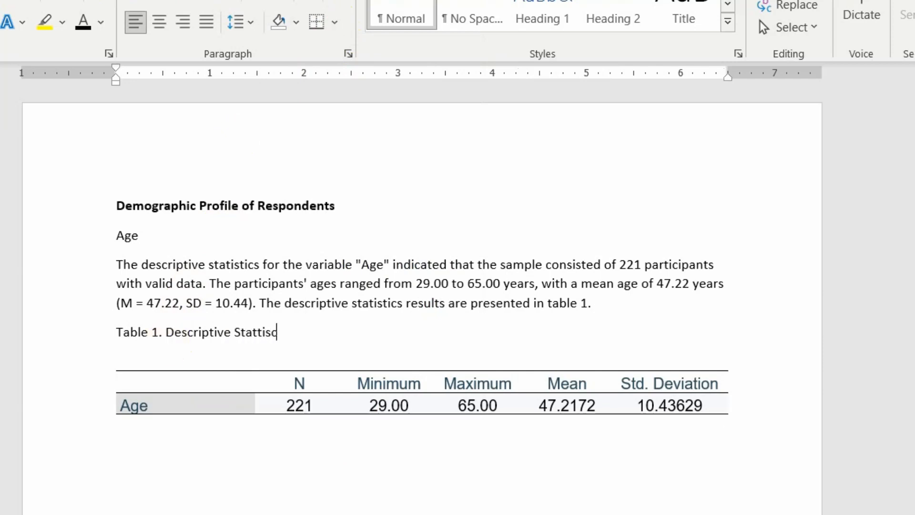
key(BackSpace)
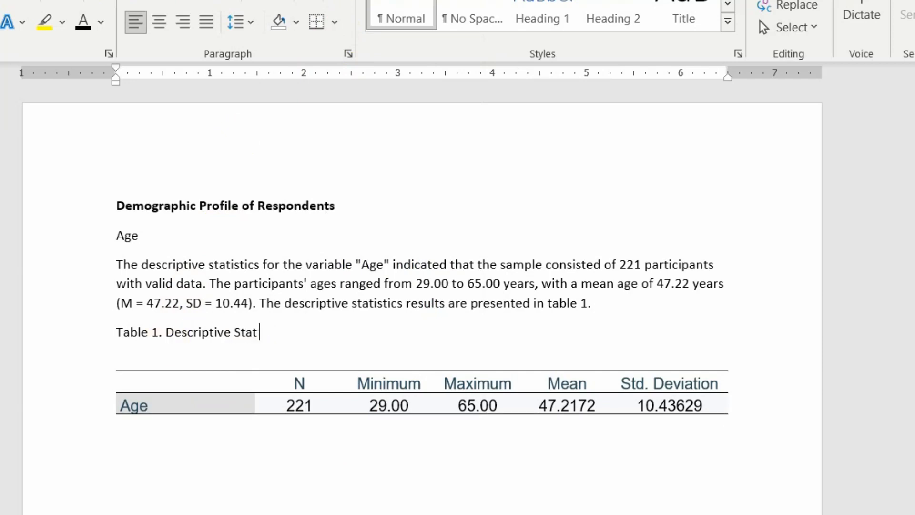
text(istics)
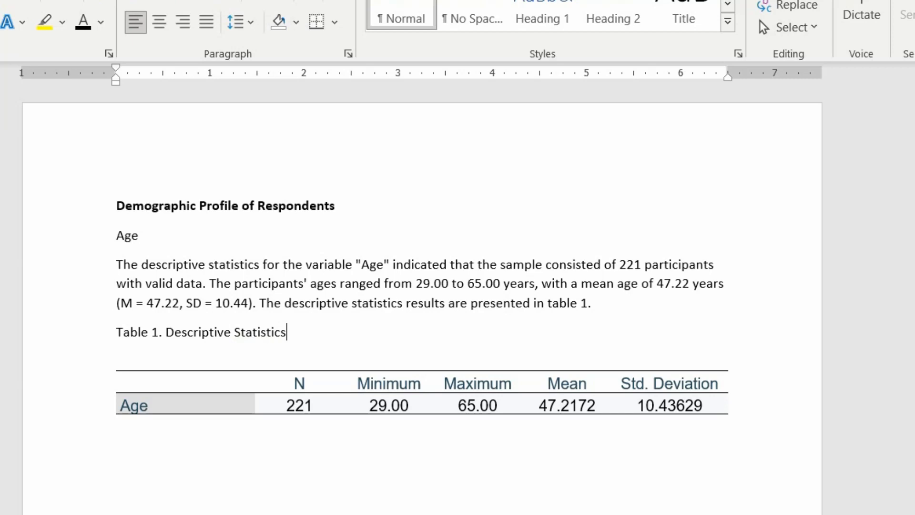
text(fot)
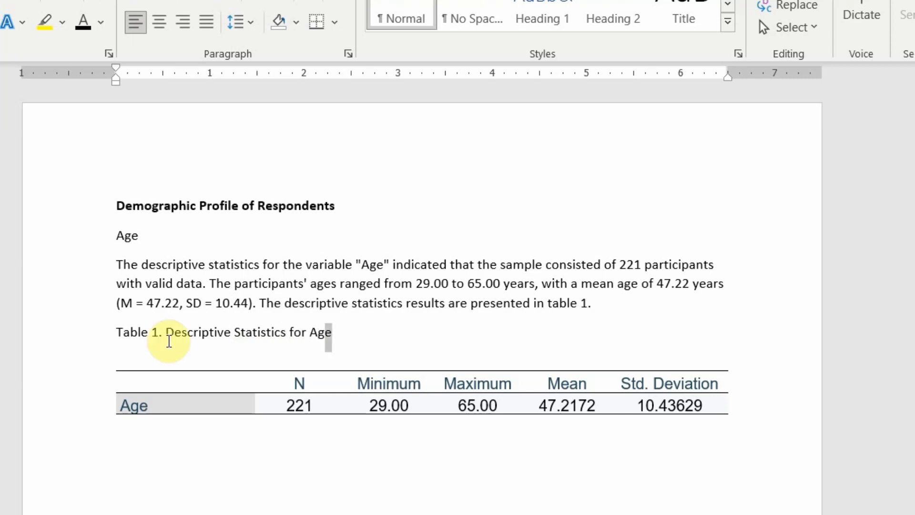
triple_click(223, 332)
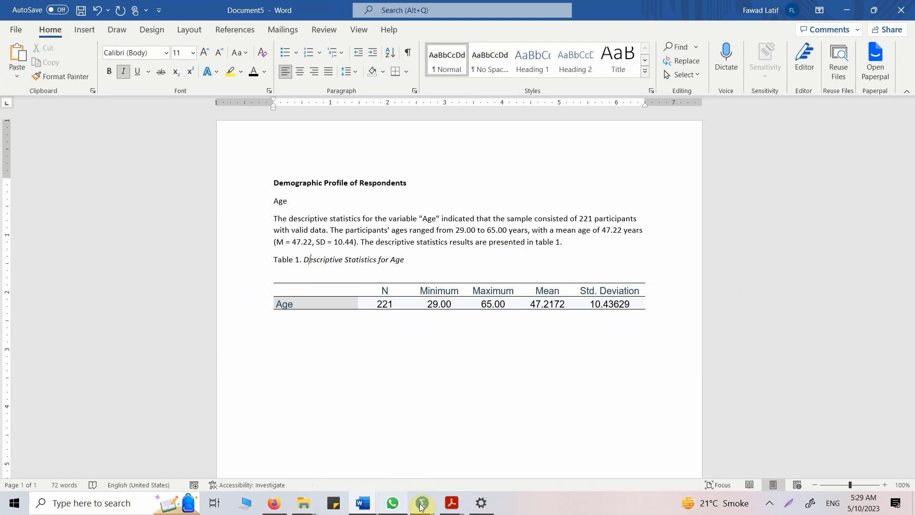
mouse_move(421, 502)
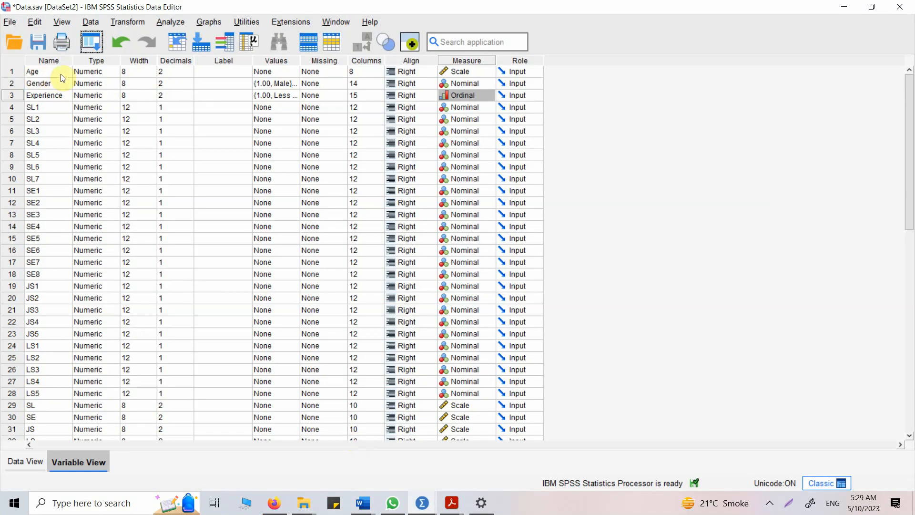
- Choose Analyze > Descriptive Statistics > Descriptives again
click(169, 21)
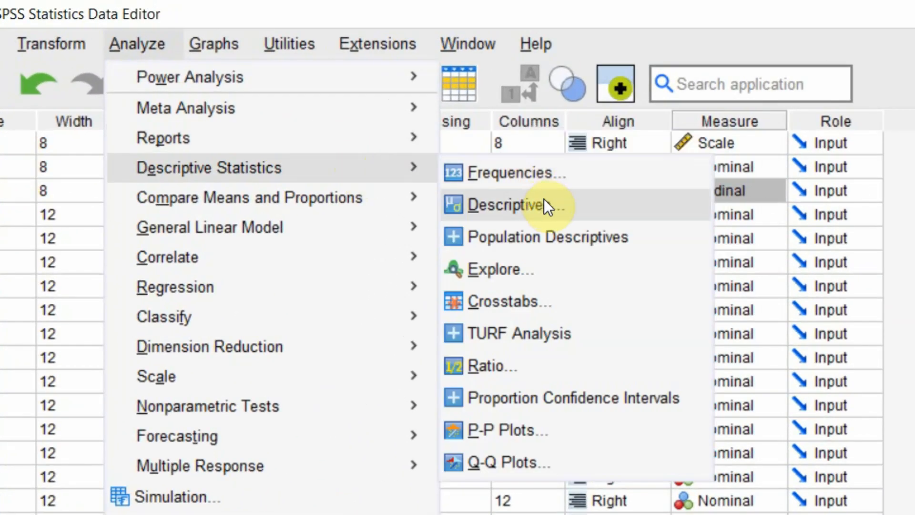
click(515, 171)
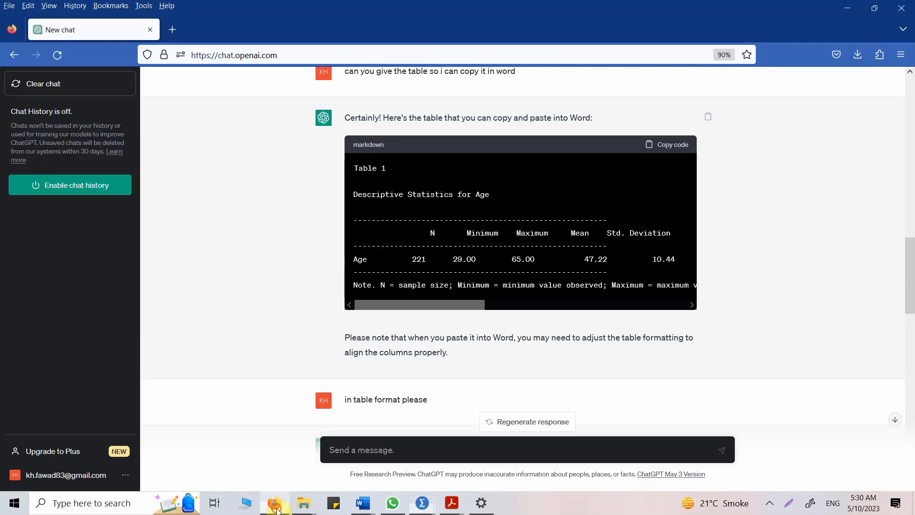
- Ask ChatGPT for an APA interpretation and table of the Gender frequencies, then select the paragraph
text(Following is)
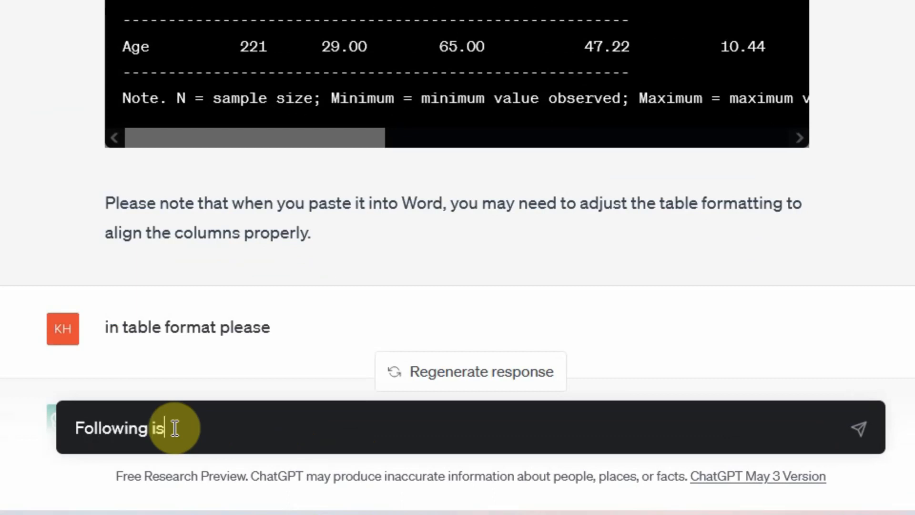
text(the frequency table for Gender, Can you interpret and report it in APA Style with)
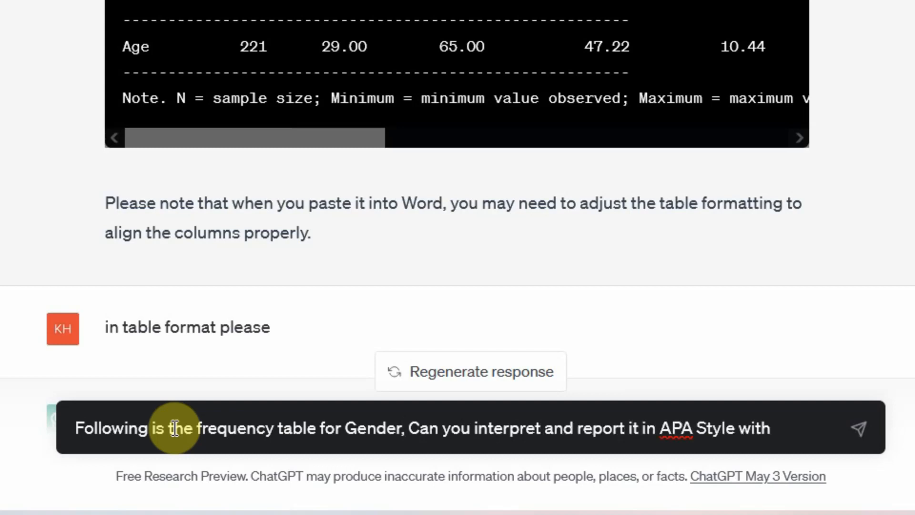
text(a table)
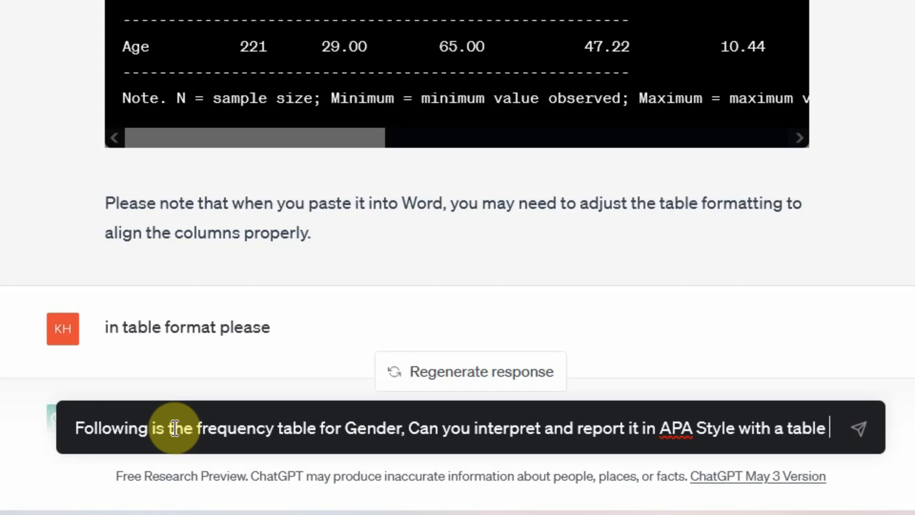
text(as well.)
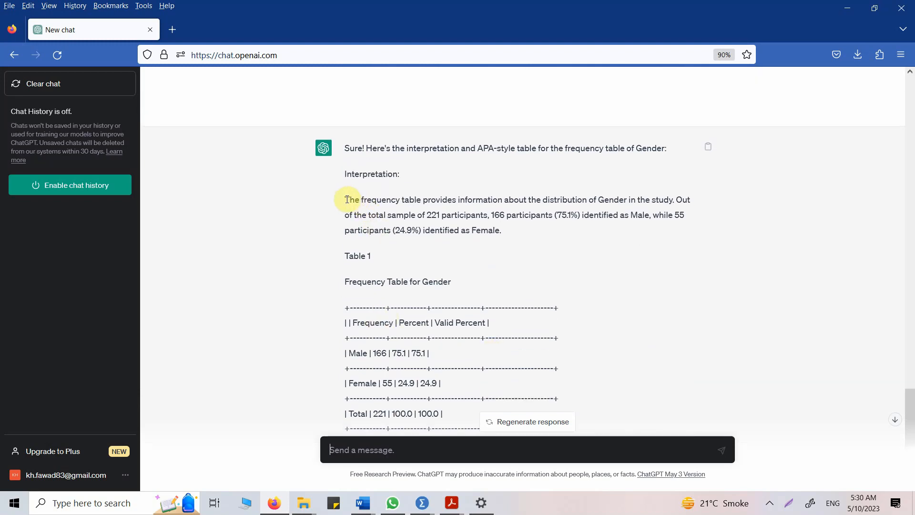
drag(345, 199, 500, 230)
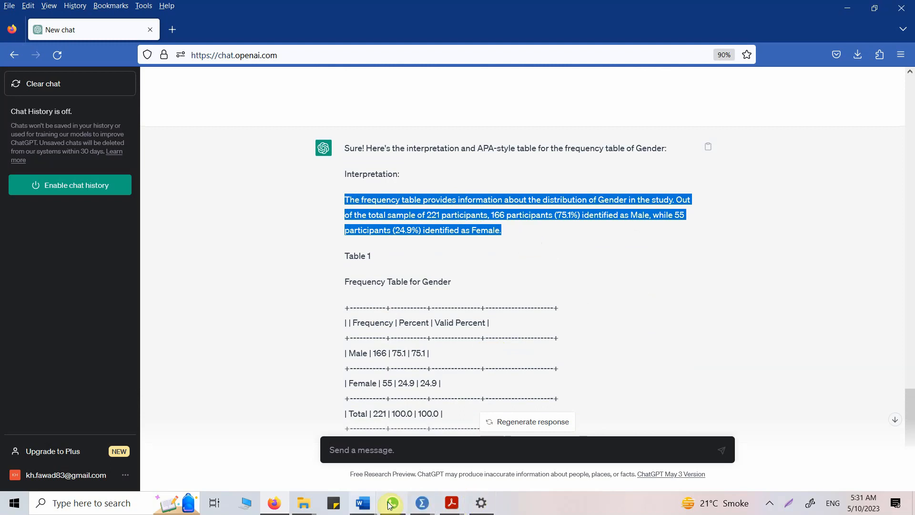
- In Word, type a 'Gender' heading below the Age table and paste the interpretation
click(362, 502)
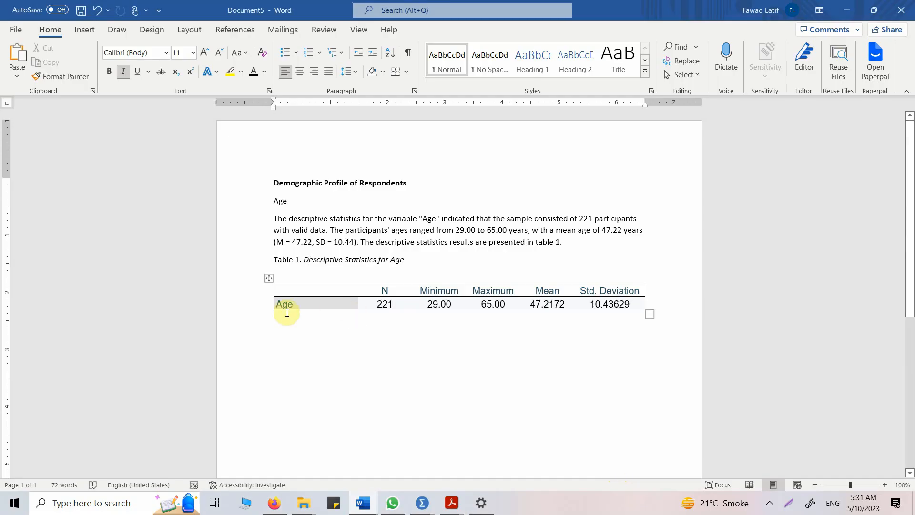
text(GEnder)
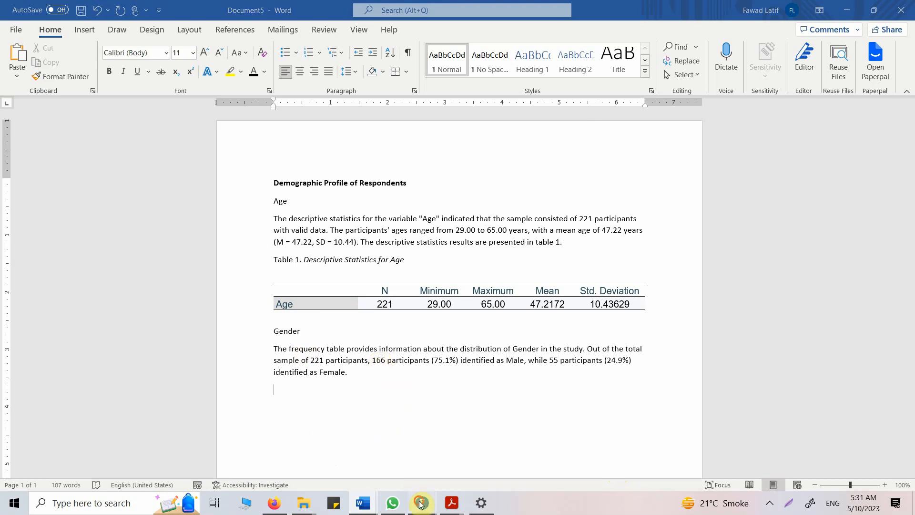
click(421, 502)
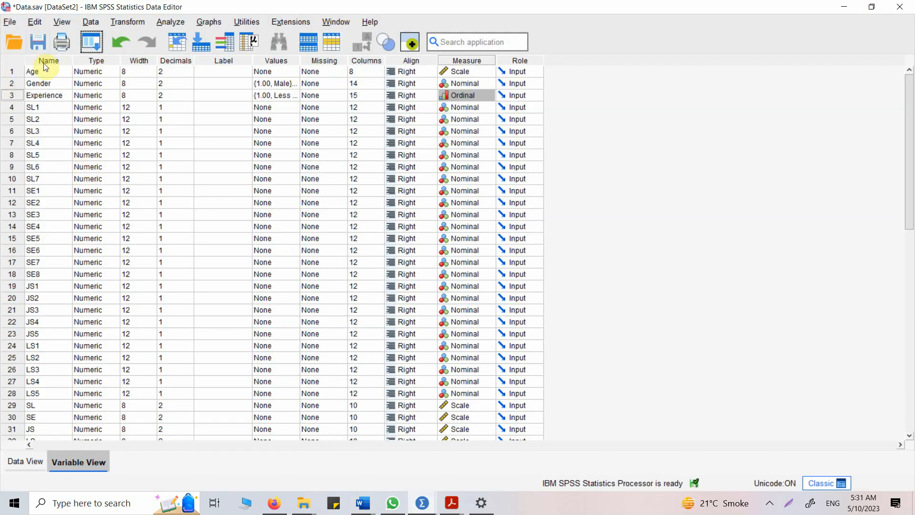
click(41, 154)
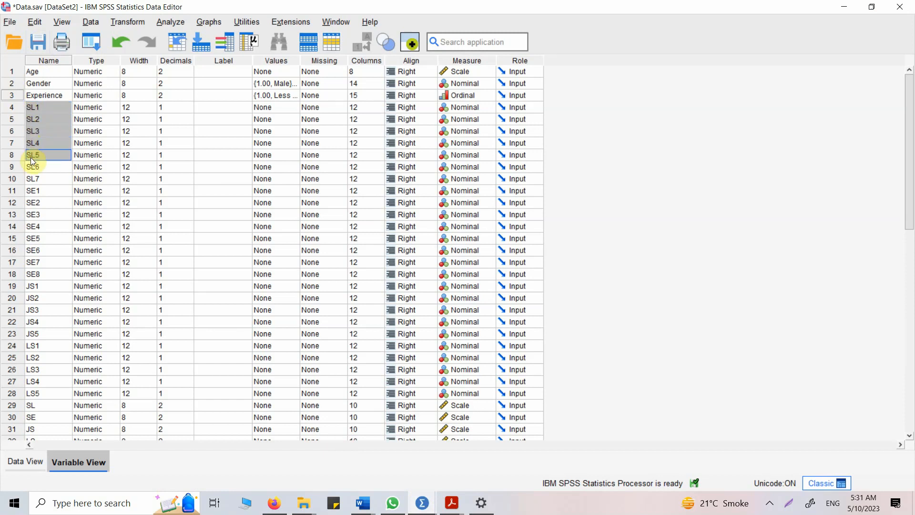
click(32, 179)
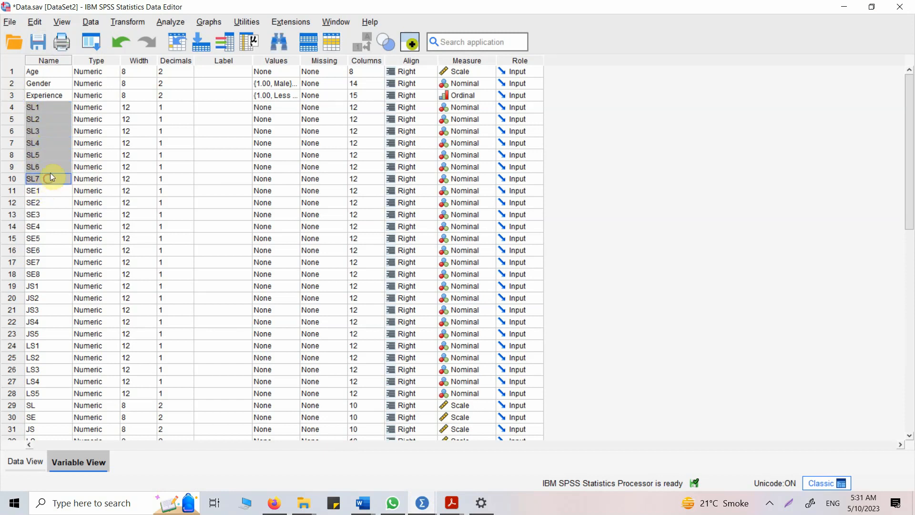
click(169, 22)
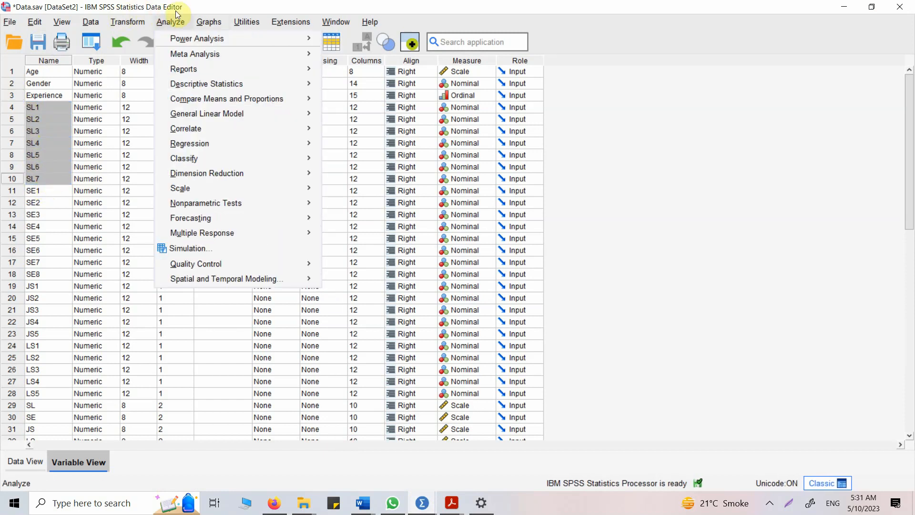
click(206, 83)
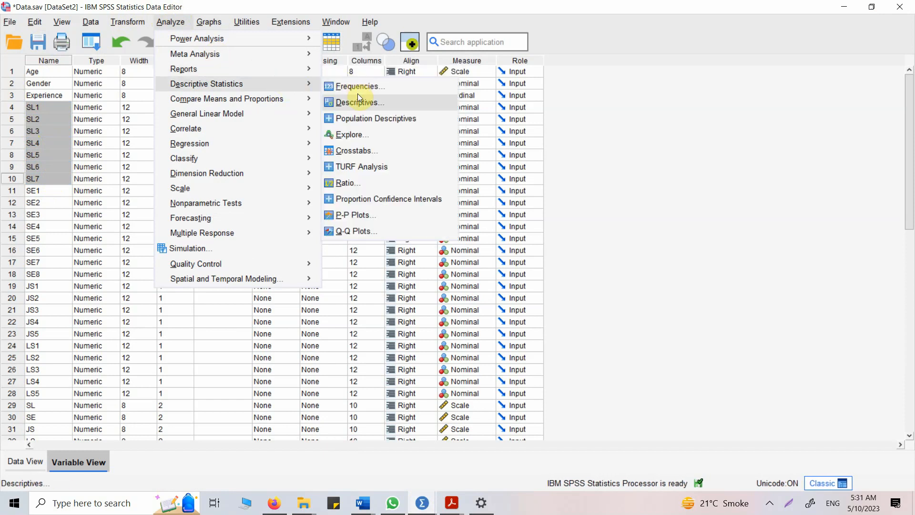
click(359, 102)
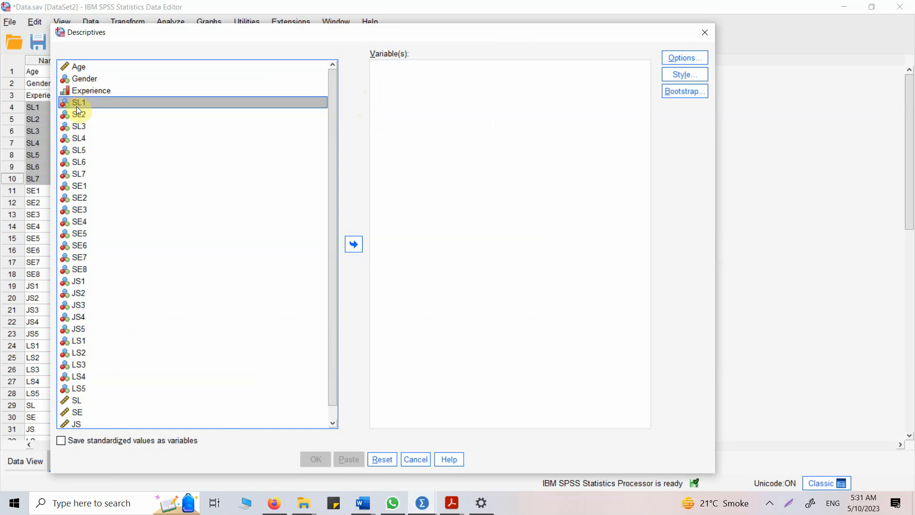
click(79, 174)
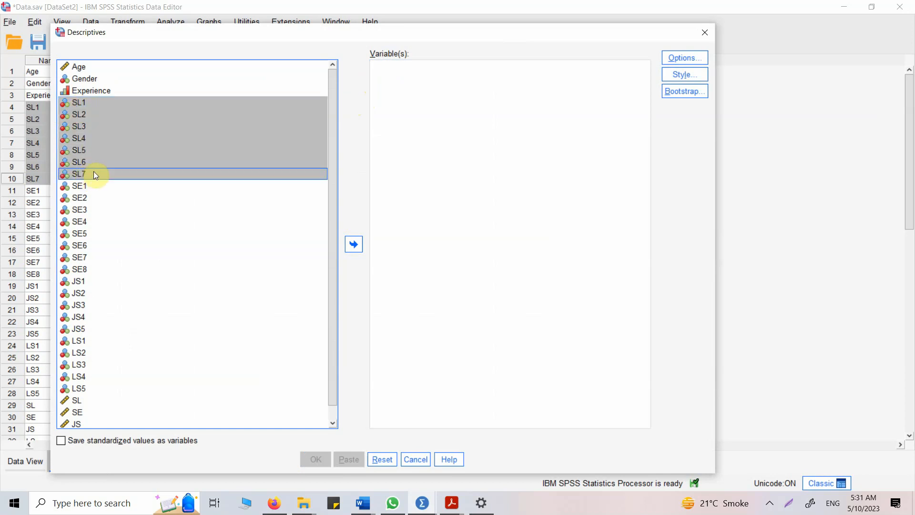
click(353, 244)
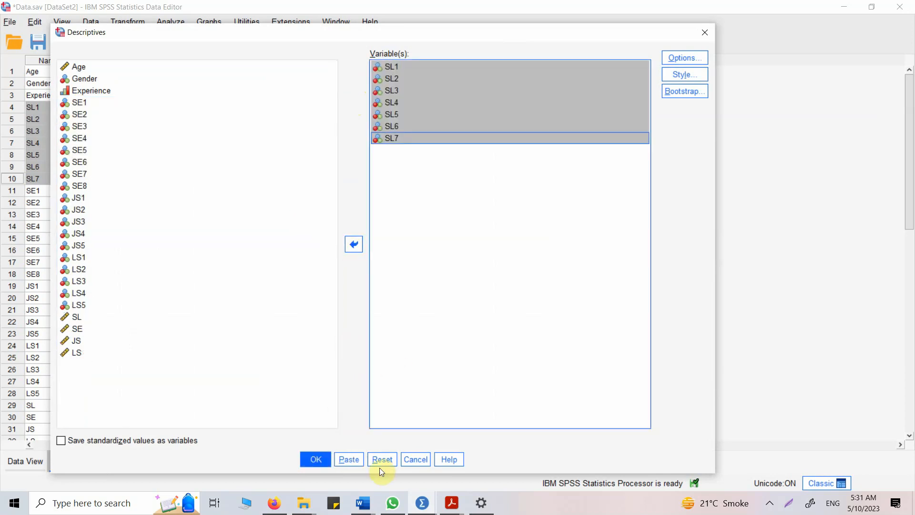
click(415, 460)
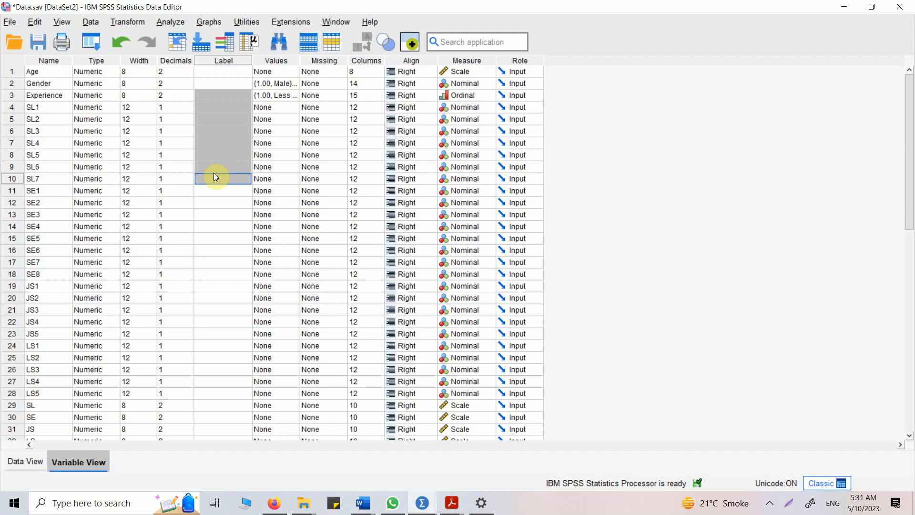
mouse_move(197, 103)
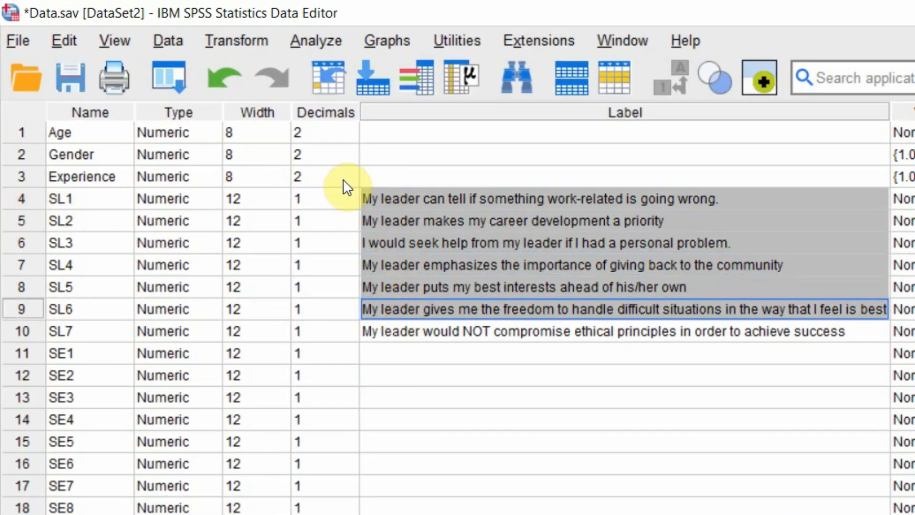
- Label SL1–SL7 with their item statements, starting 'My leader can tell if something work-related is going wrong'
click(525, 198)
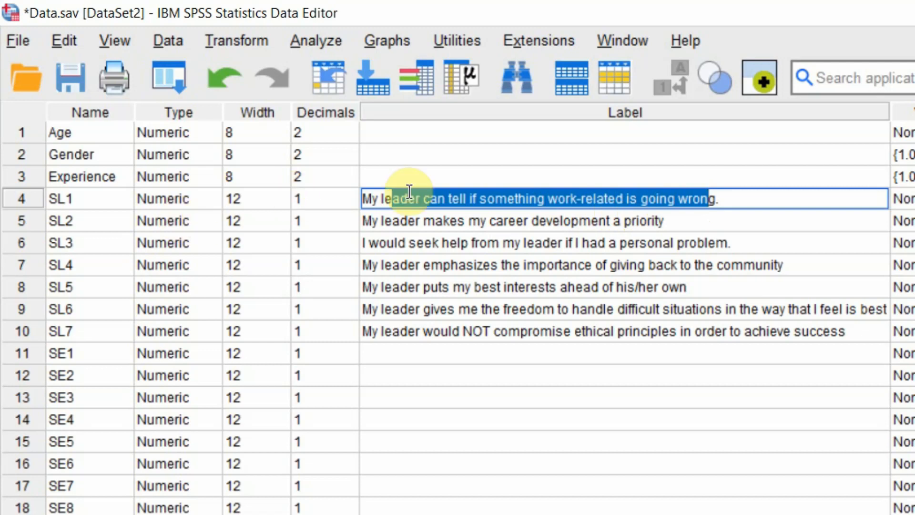
click(81, 221)
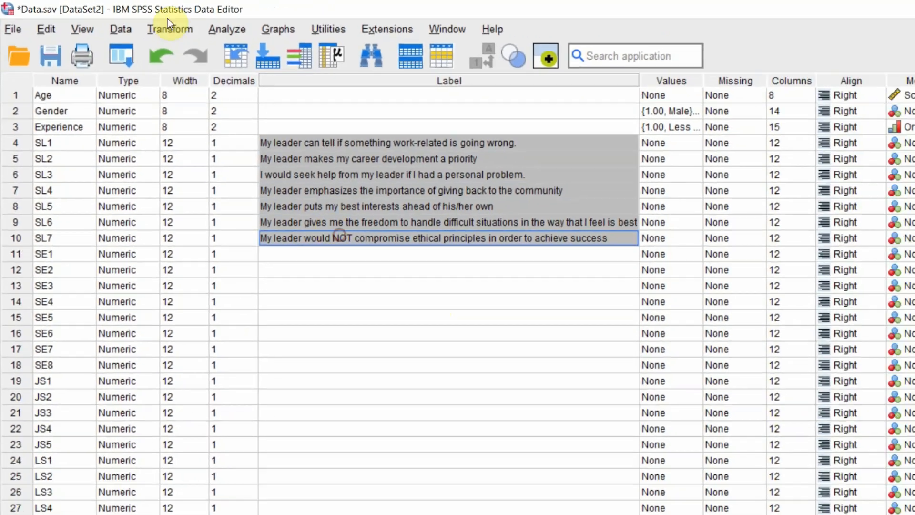
- Run Descriptives on the seven labelled SL leader items
click(227, 29)
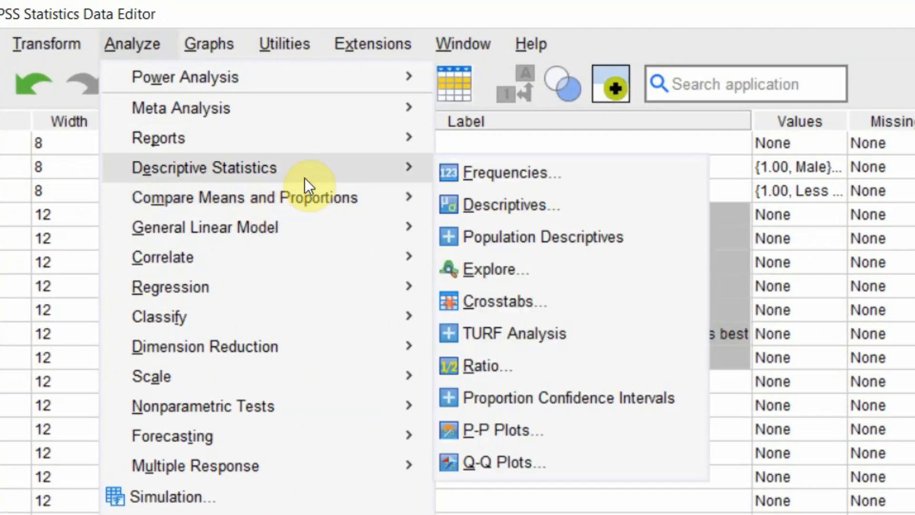
click(508, 205)
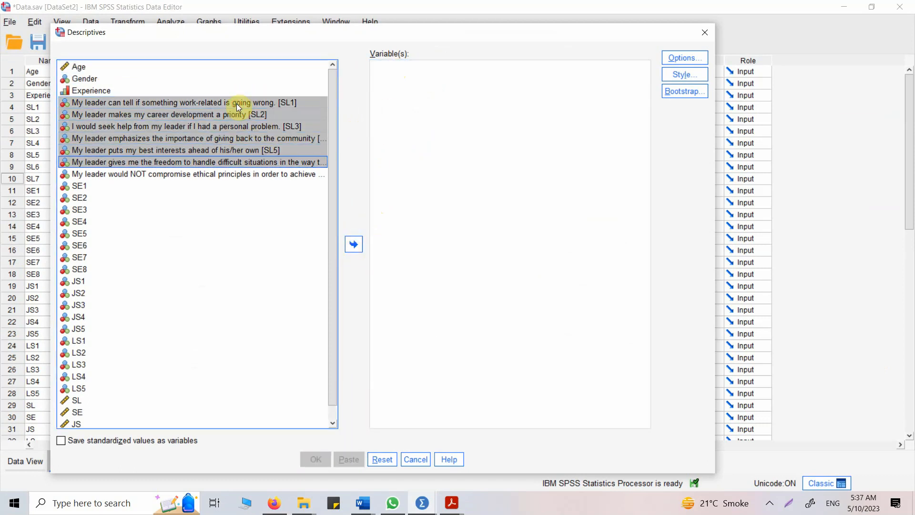
click(353, 244)
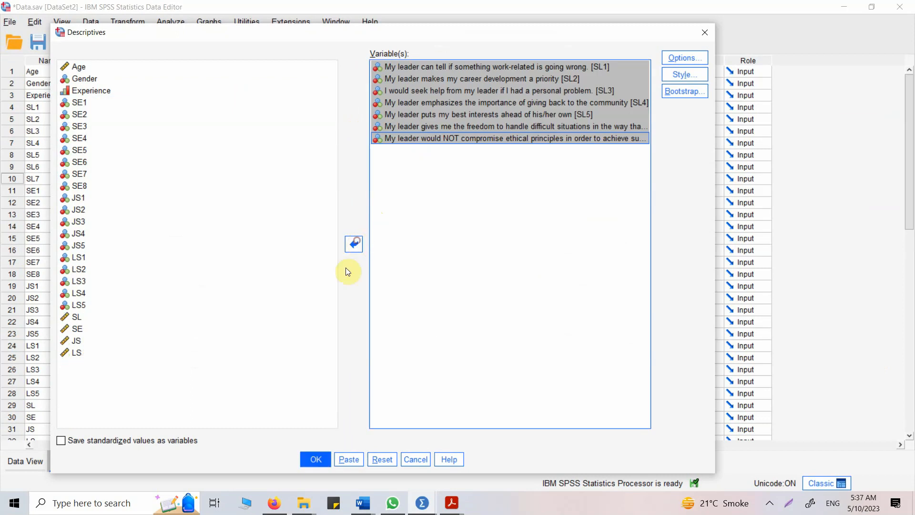
click(315, 459)
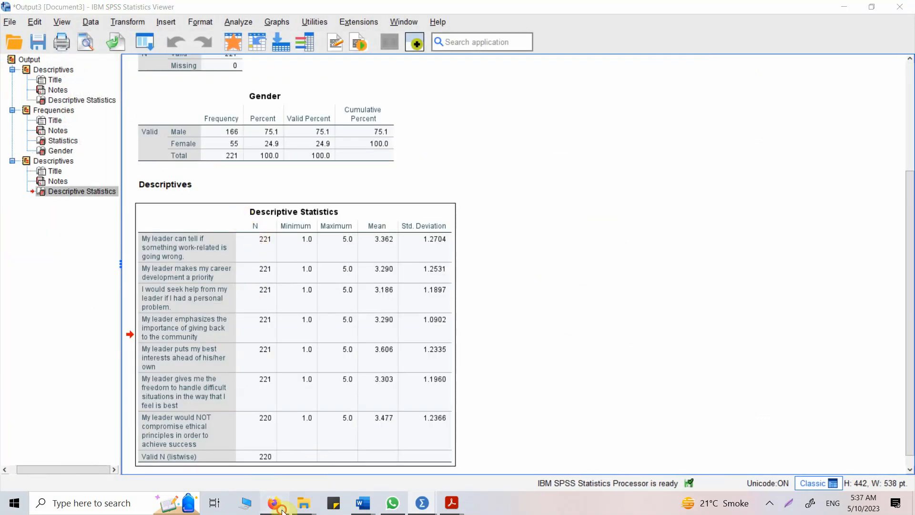
click(273, 502)
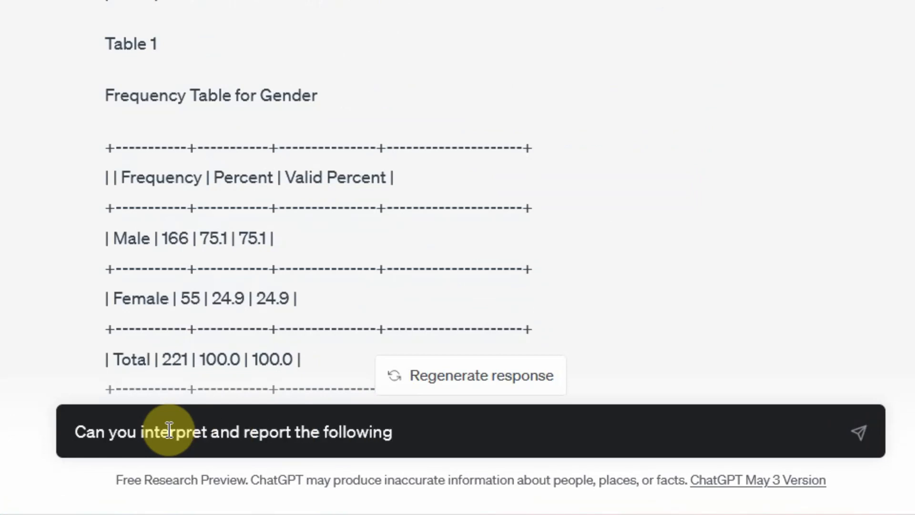
- Ask ChatGPT to interpret the SL descriptives table in APA style
text(descriptives)
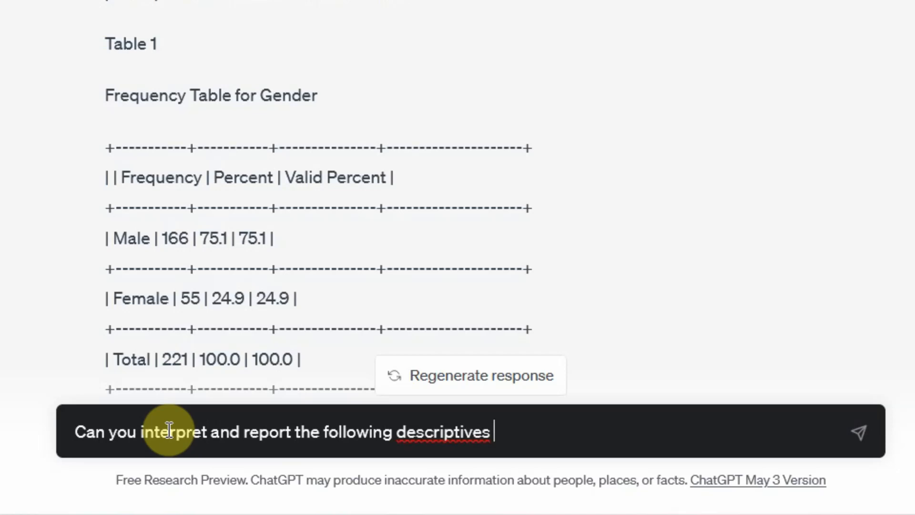
text(table for the items representing Servant Leadership in)
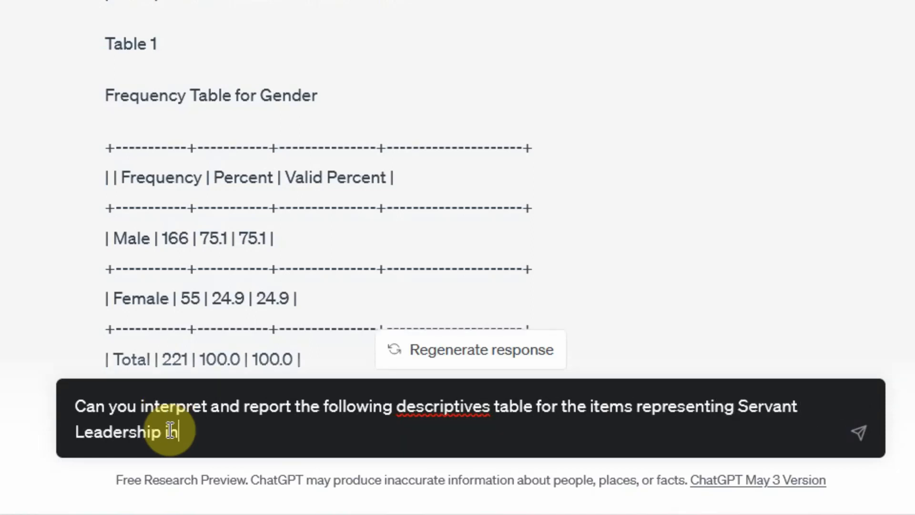
text(APA Style.)
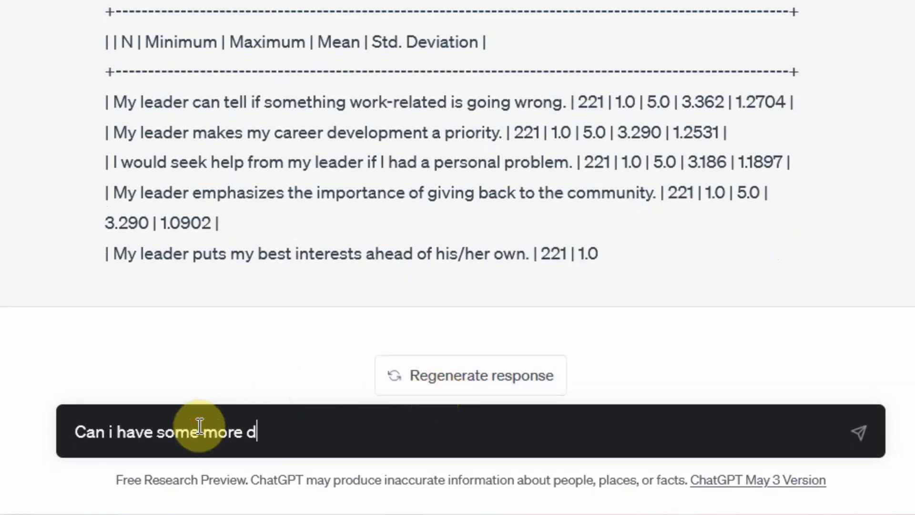
- Ask ChatGPT which leader item had the highest and which the lowest score
text(etail as to wh)
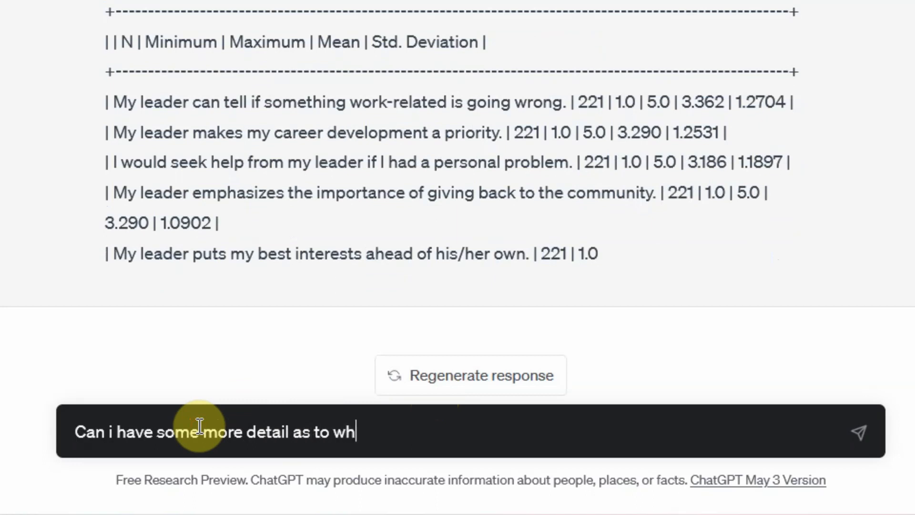
text(ich item)
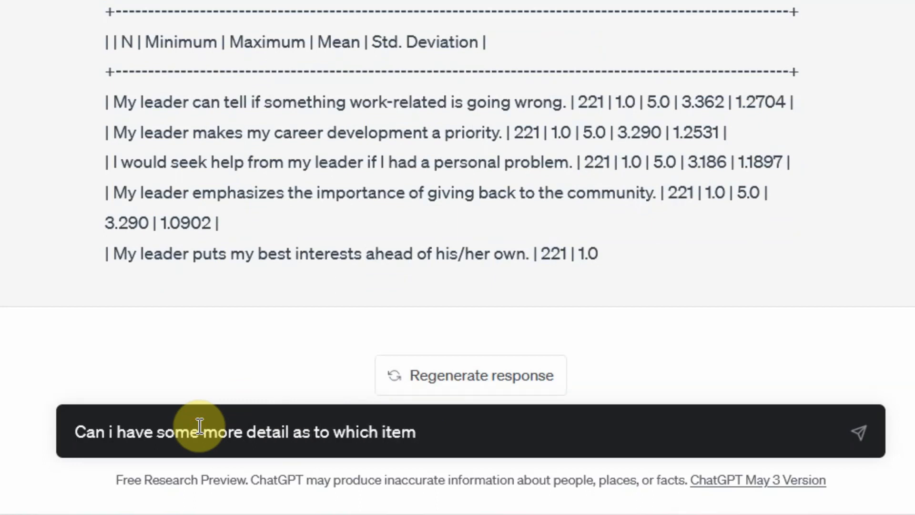
text(had highest and which it)
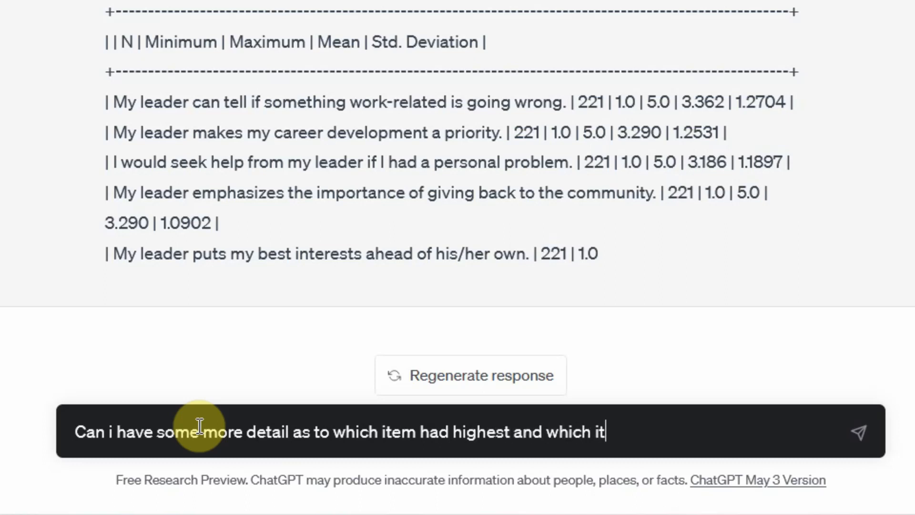
text(em has lower)
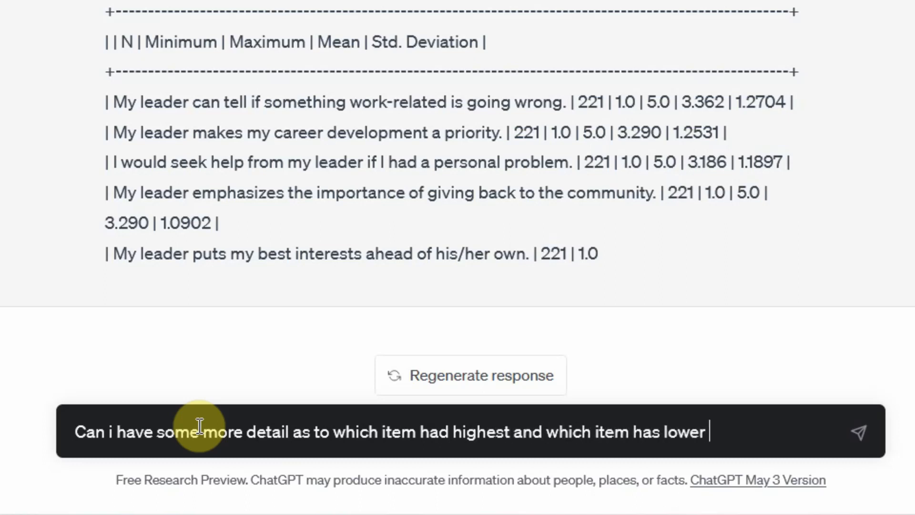
text(est scor)
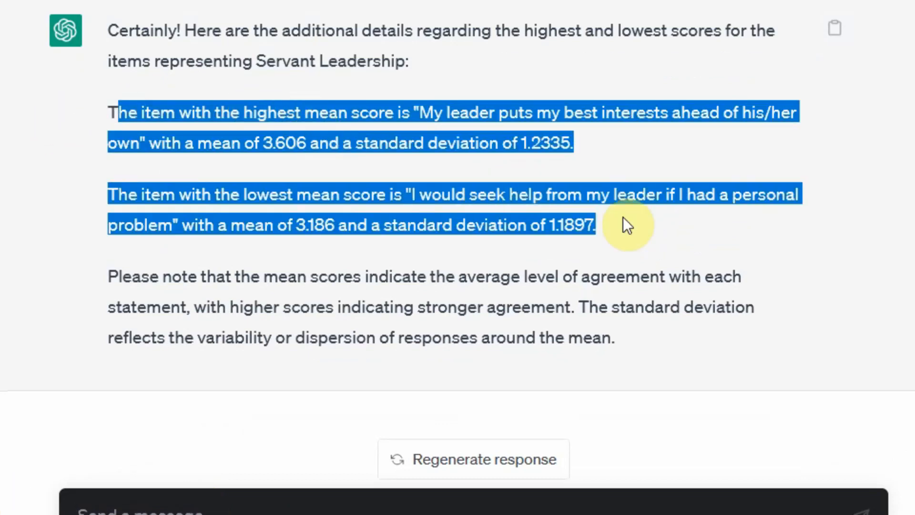
click(627, 226)
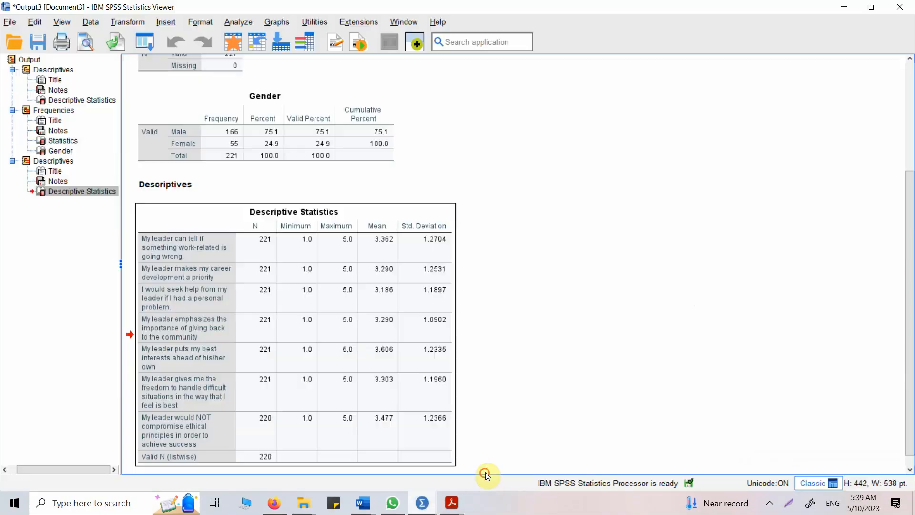
mouse_move(335, 250)
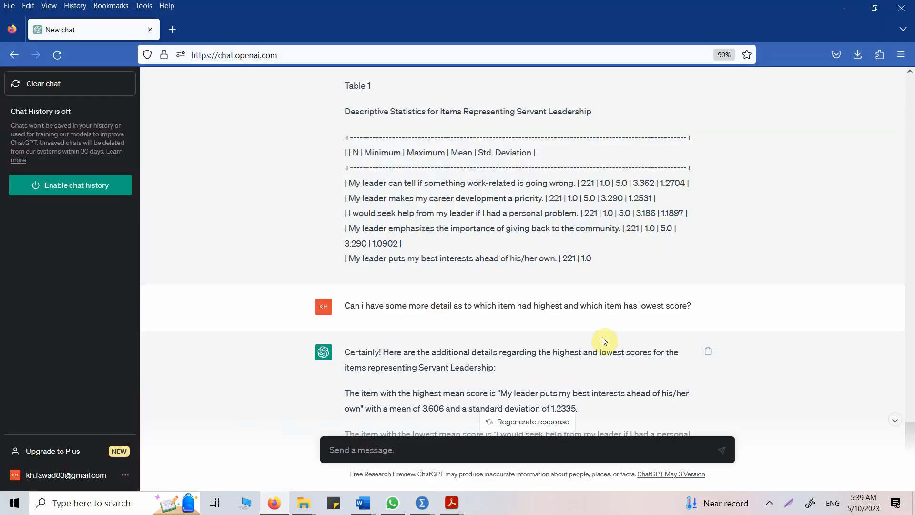
- Scroll the ChatGPT conversation back to the earlier Gender interpretation and table
scroll(down, 3)
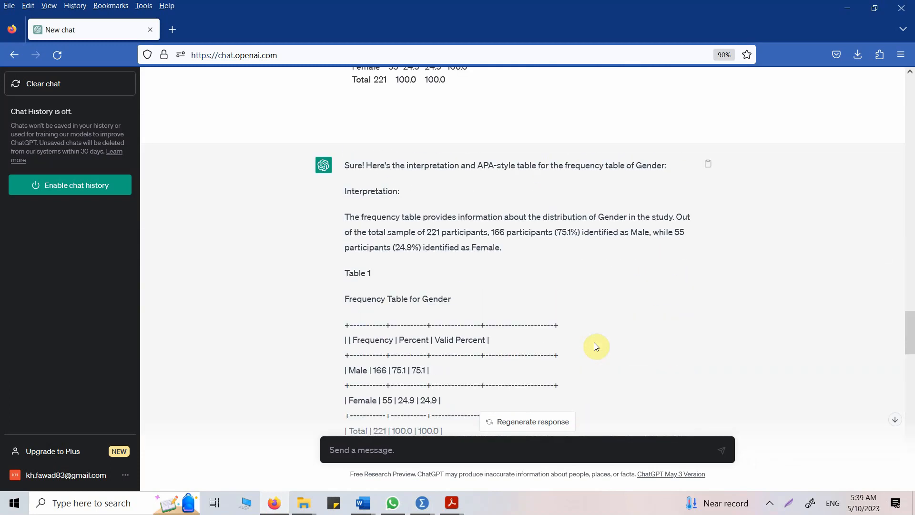